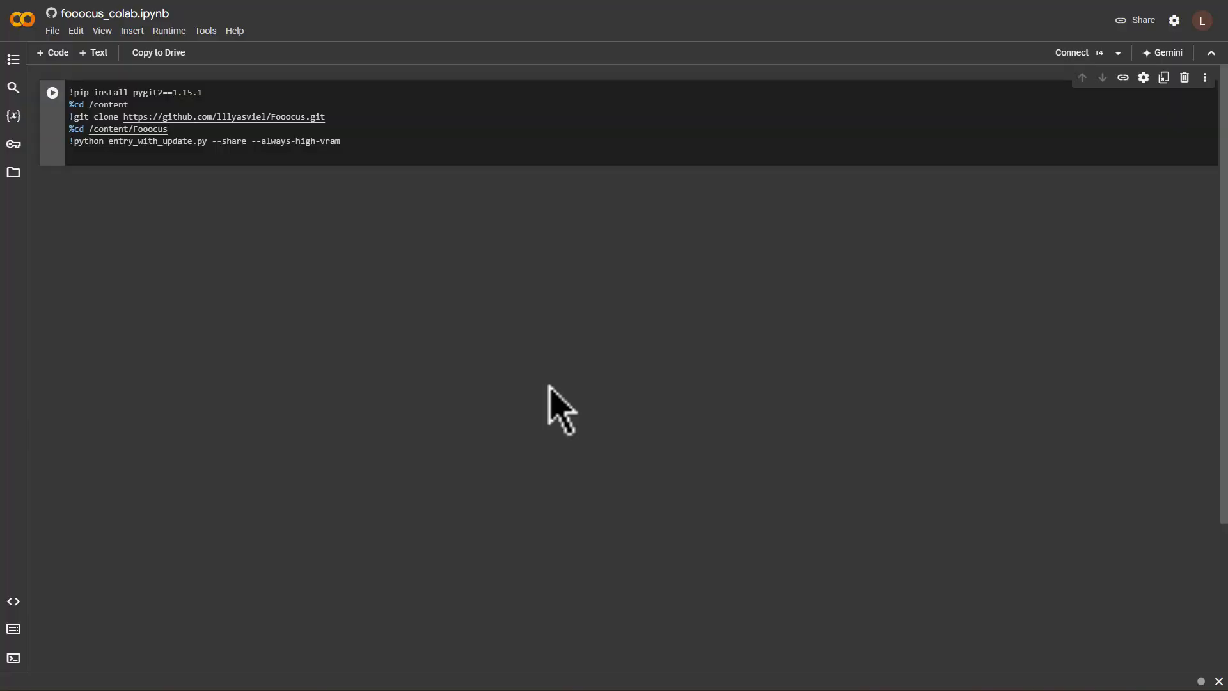
mouse_move(211, 176)
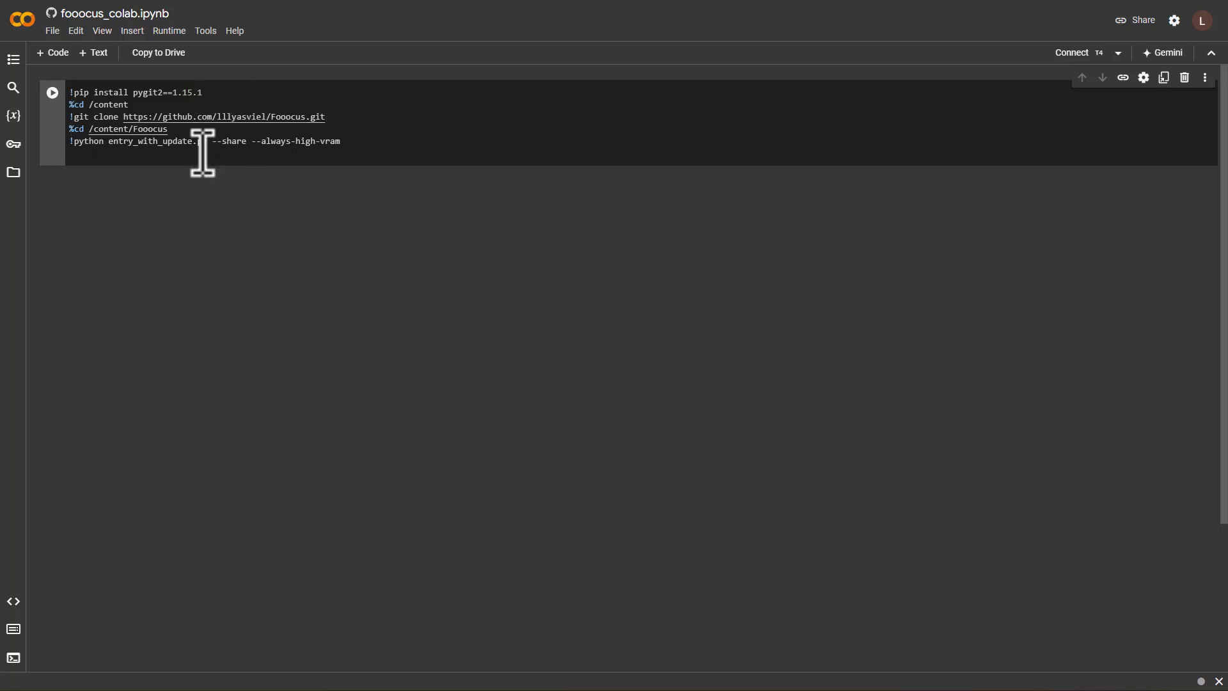
mouse_move(239, 191)
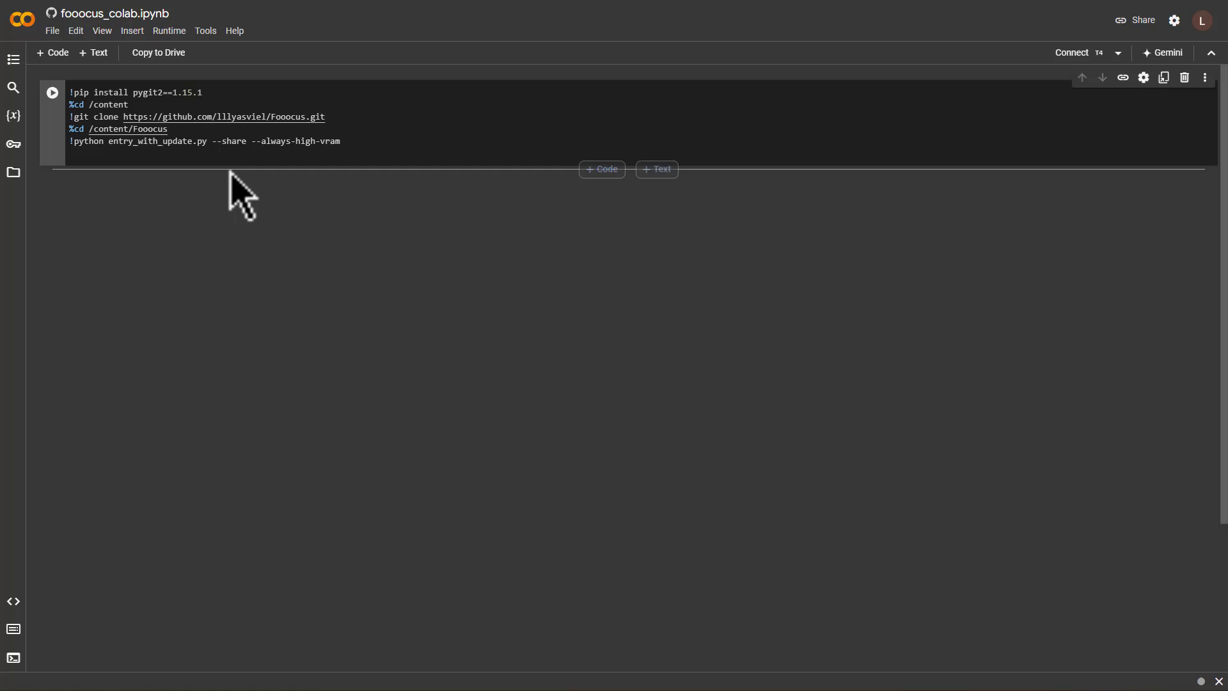
mouse_move(249, 211)
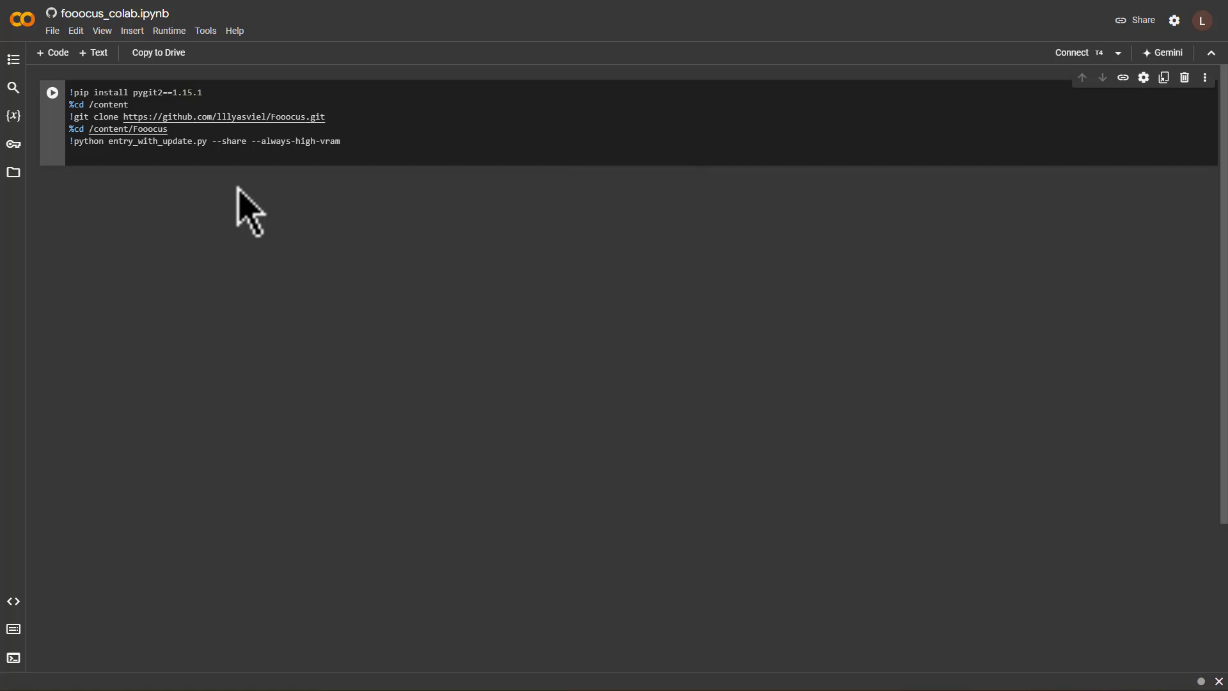
mouse_move(1035, 21)
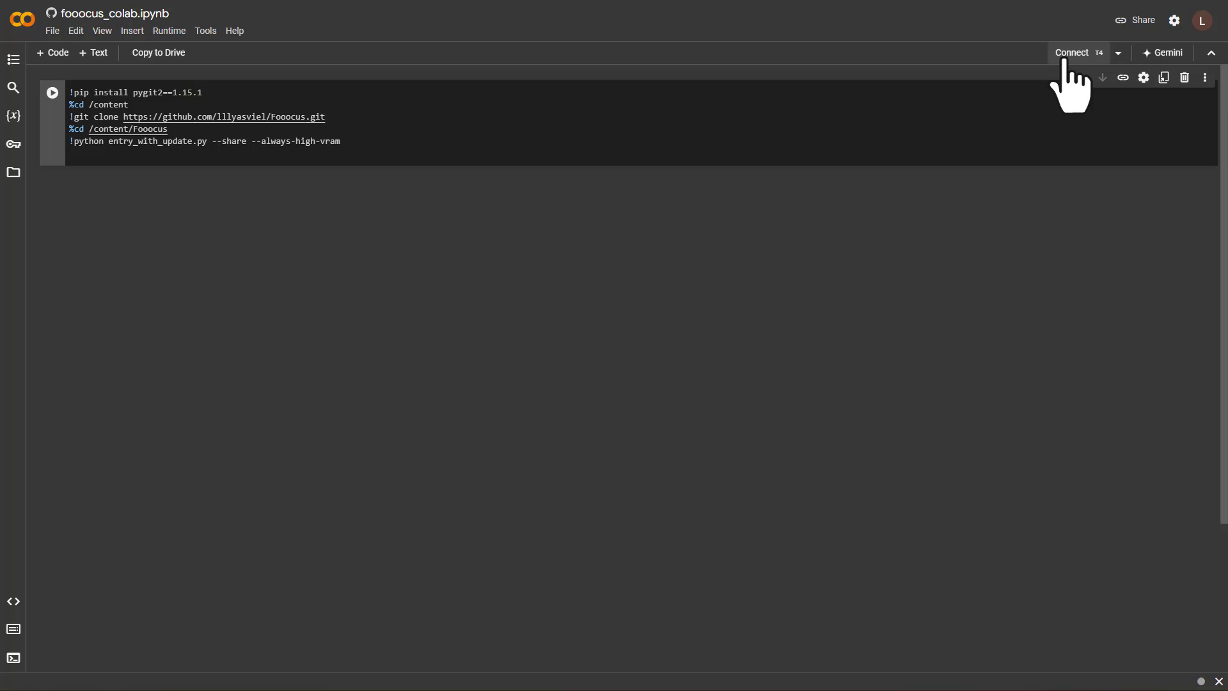
Connect a GPU runtime and run the Fooocus setup cell, accepting the unauthored-notebook warning
left_click(1072, 52)
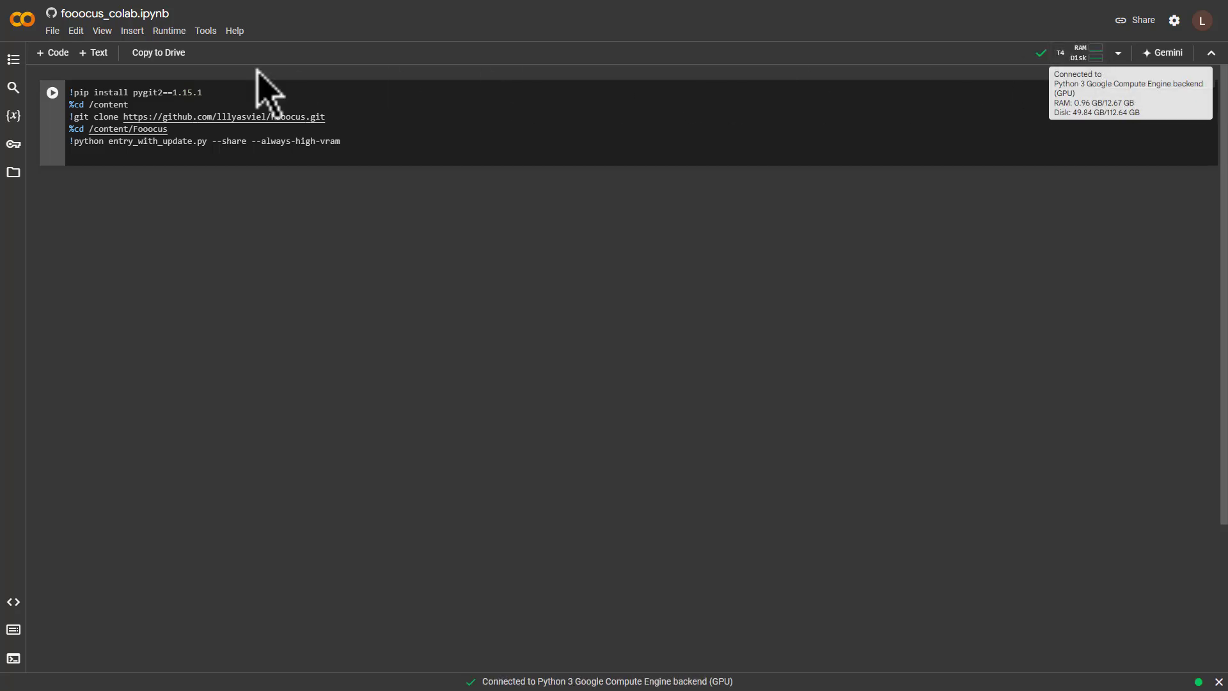
left_click(51, 92)
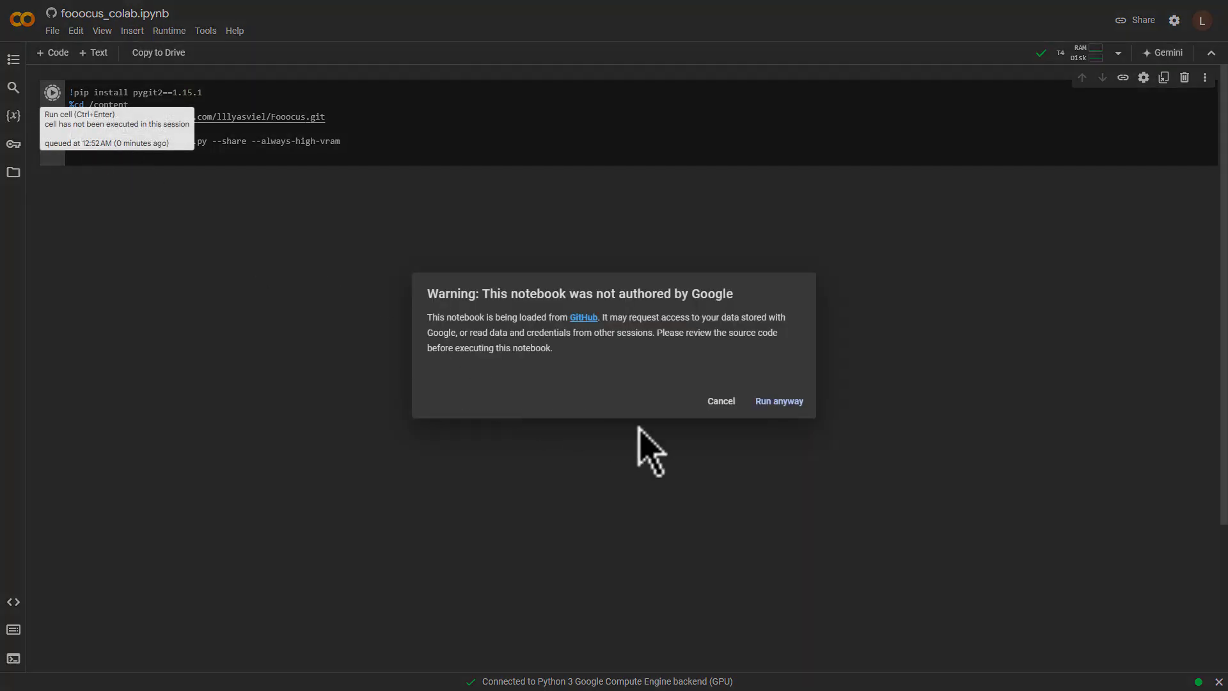
left_click(778, 400)
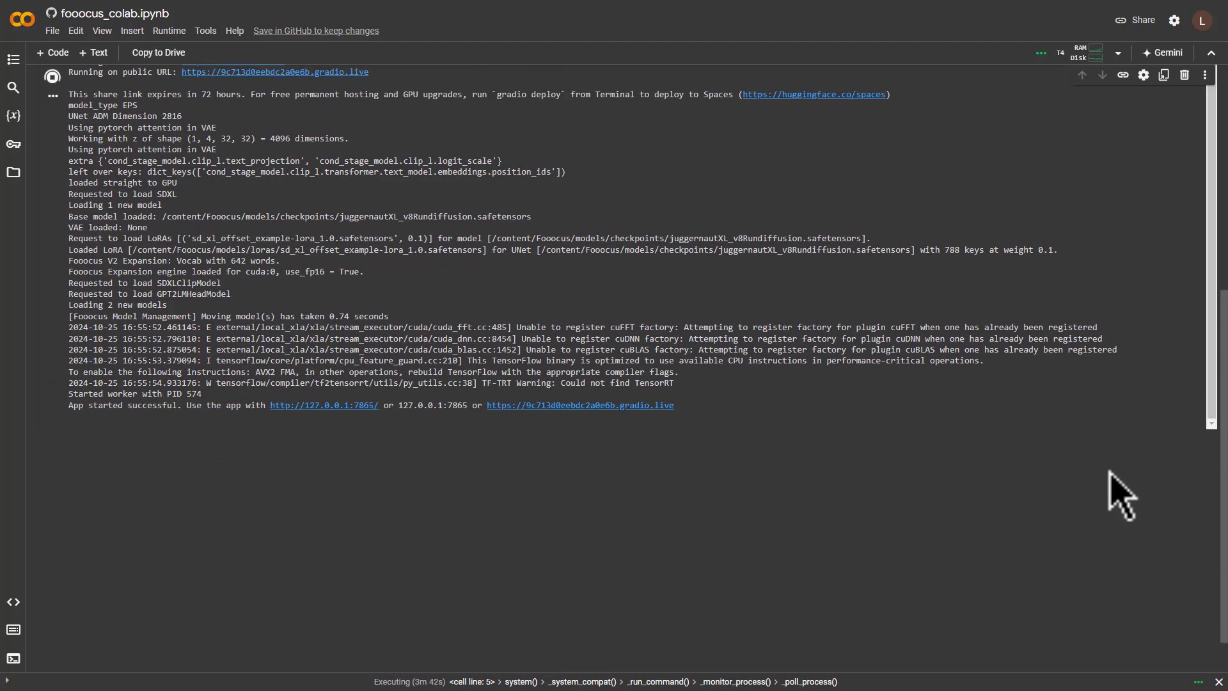
mouse_move(579, 406)
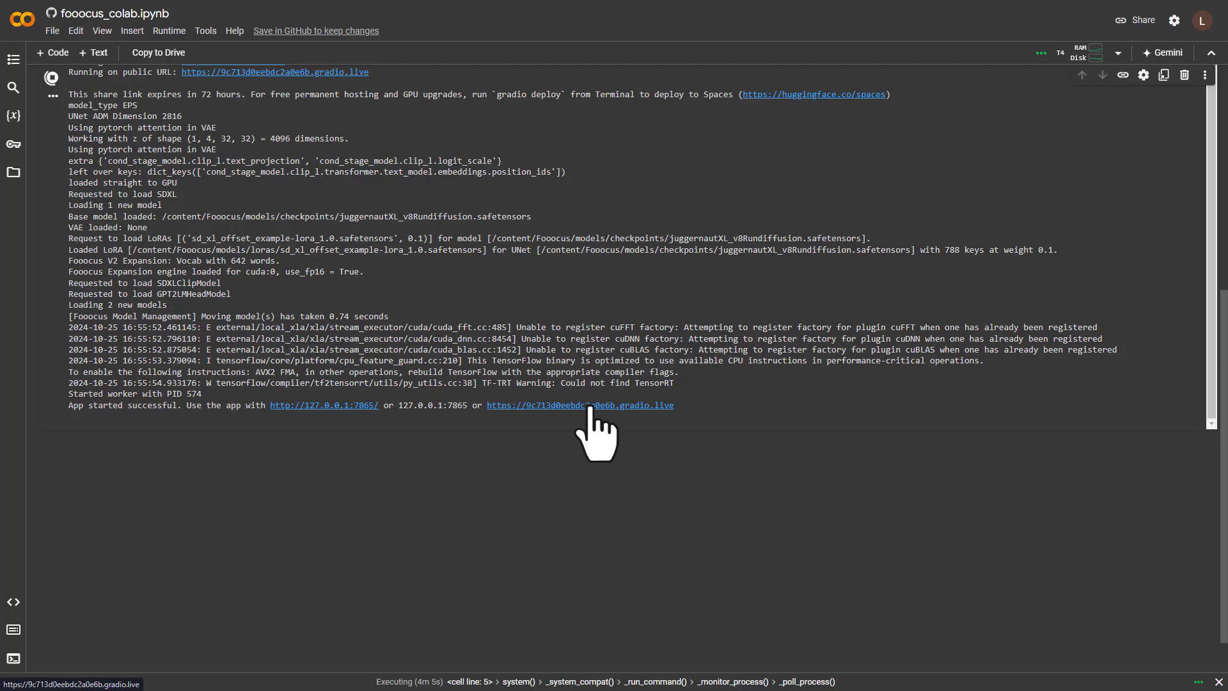
Follow the gradio.live public URL to reach the Fooocus web interface
left_click(579, 405)
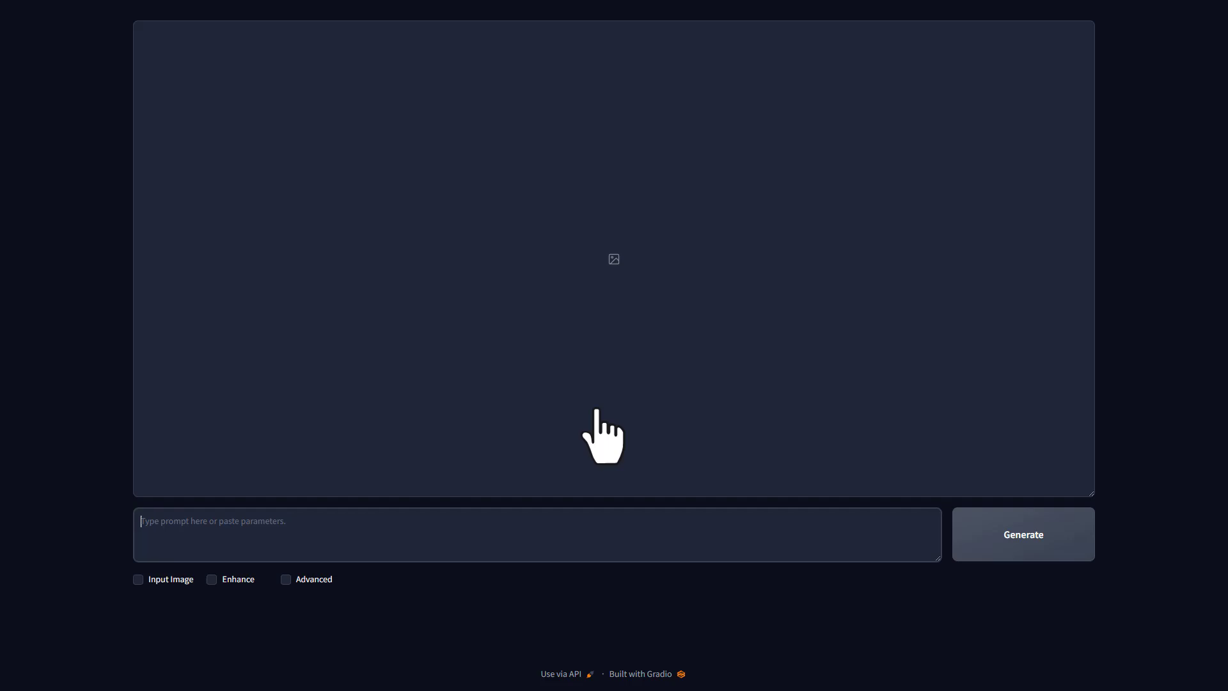
mouse_move(450, 387)
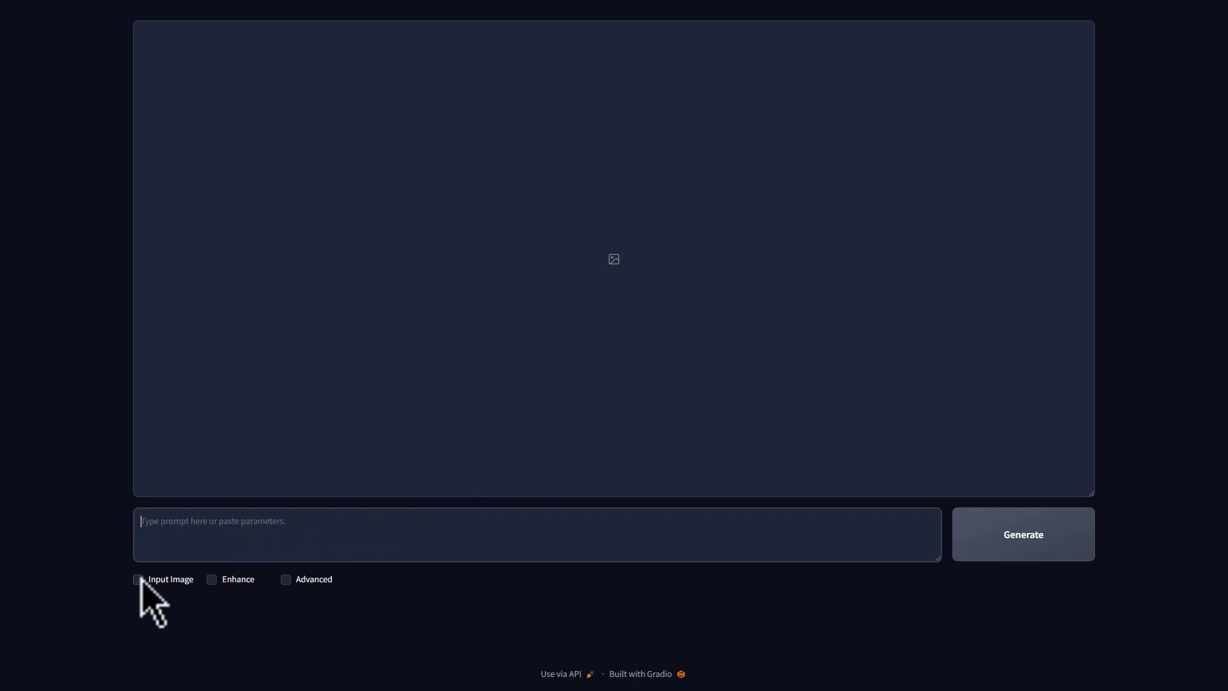
Enable Input Image and upload the blue patterned dress photo as the first image prompt
left_click(137, 580)
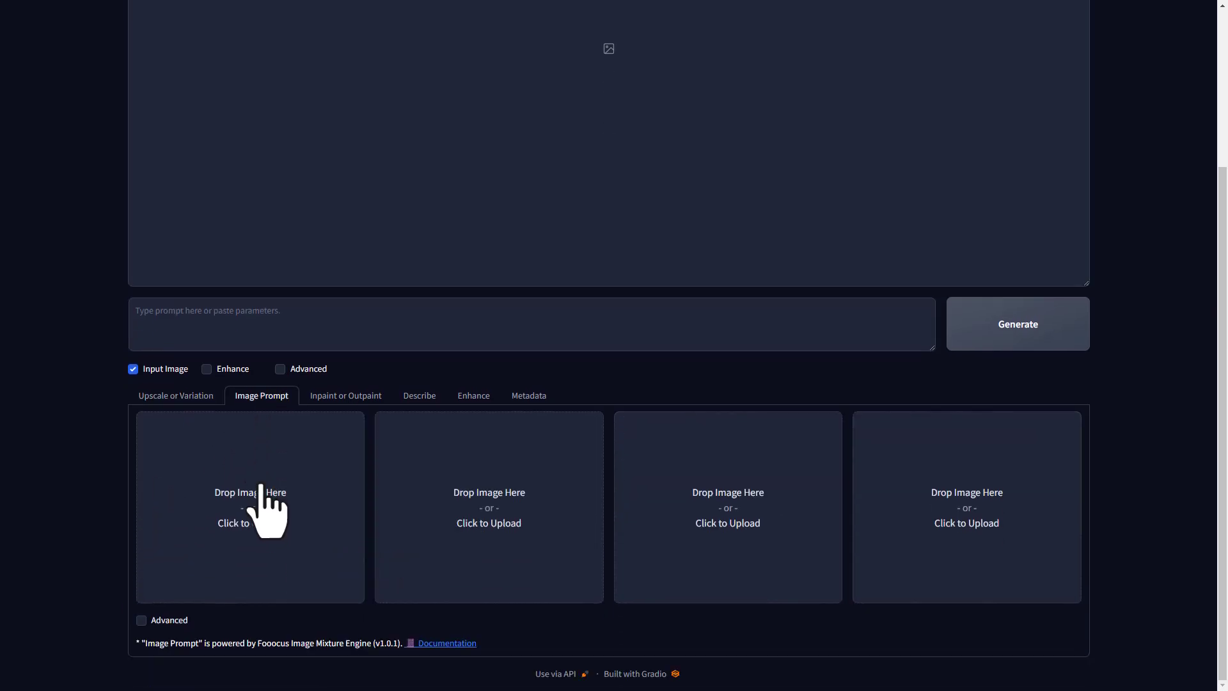
mouse_move(294, 552)
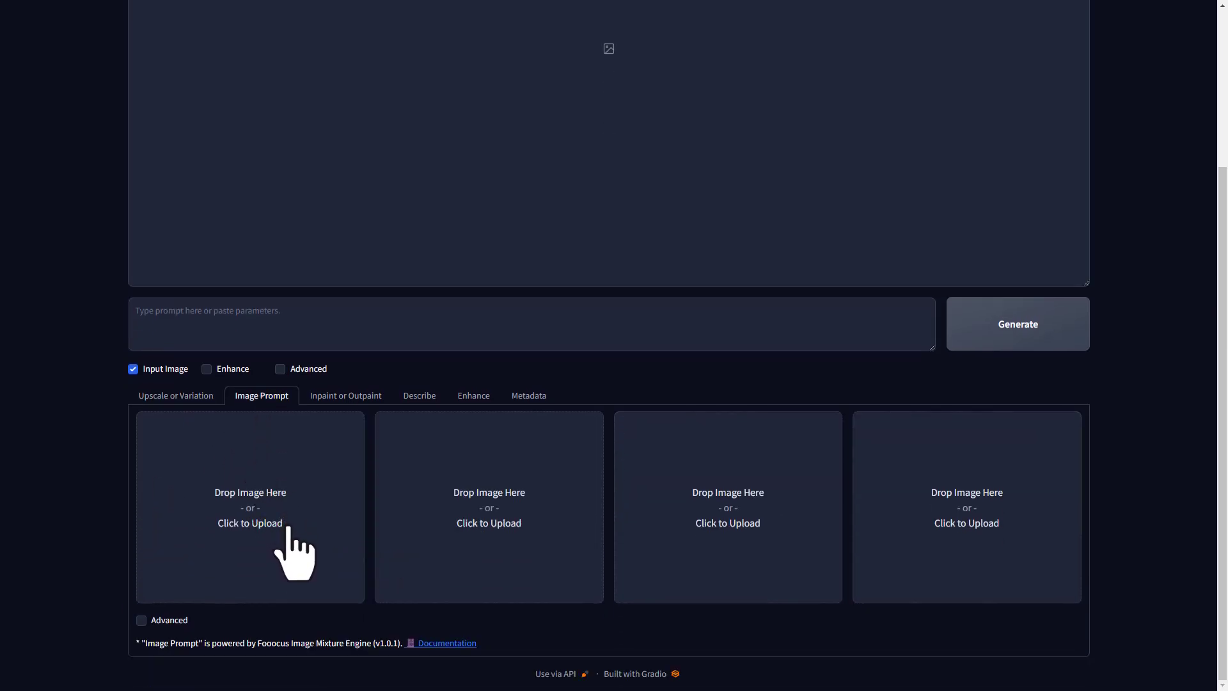
mouse_move(260, 545)
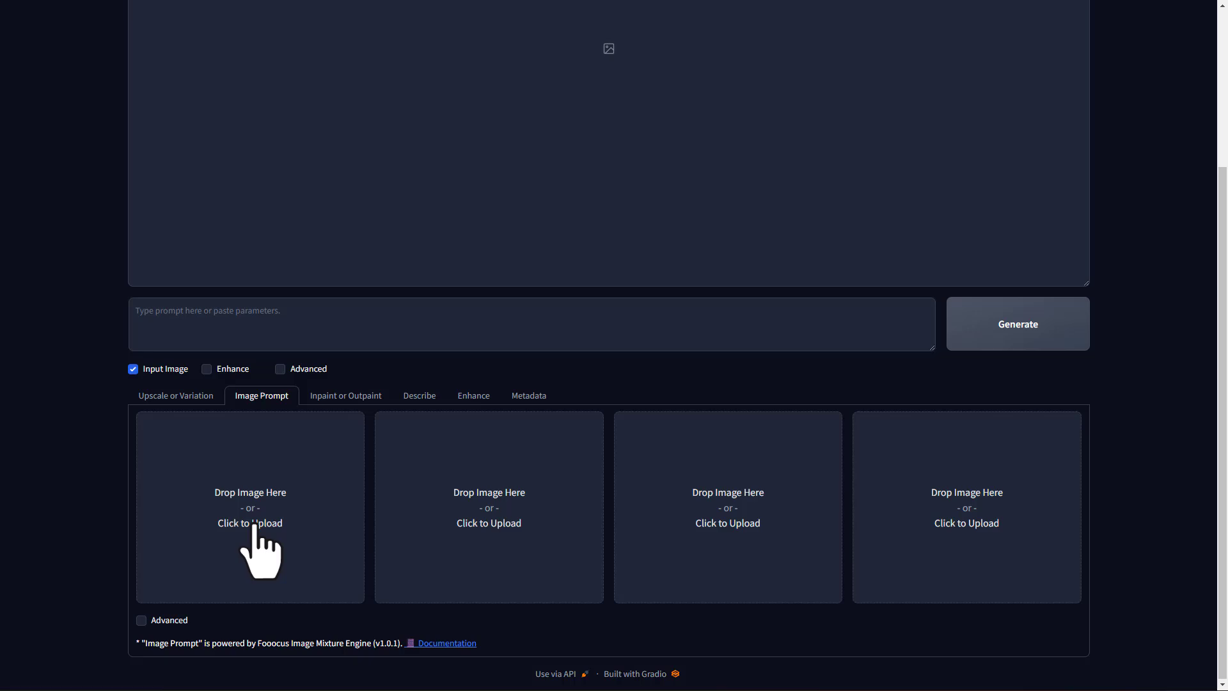
left_click(249, 508)
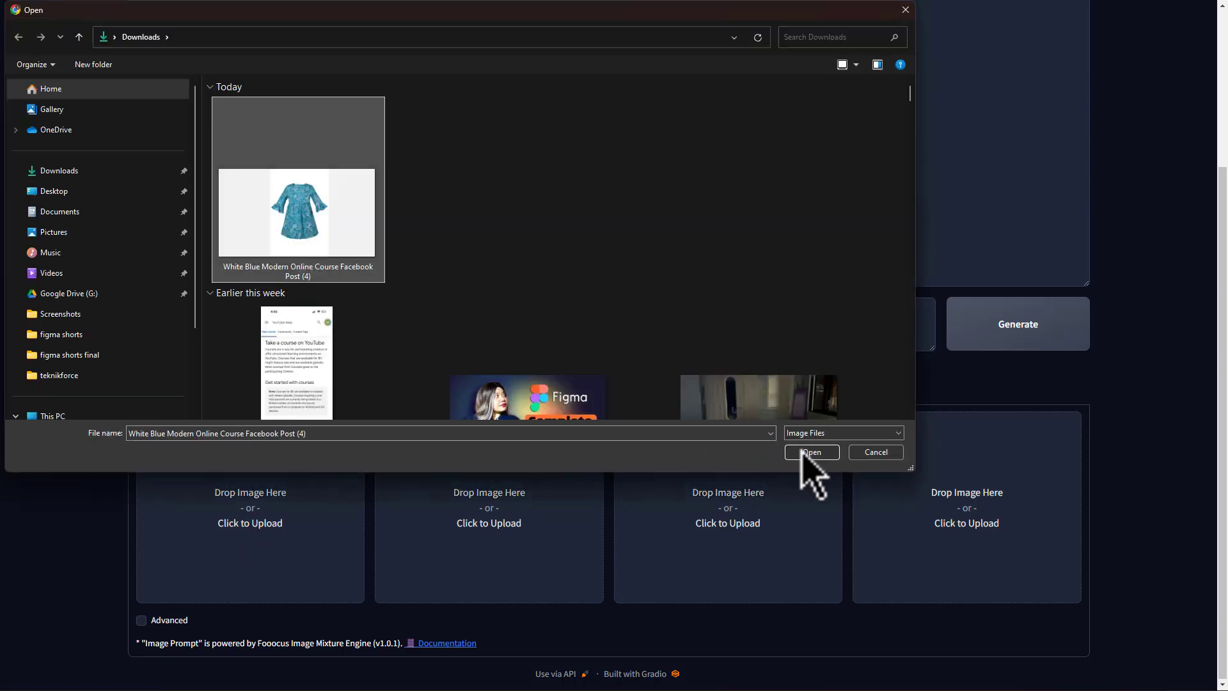
left_click(811, 452)
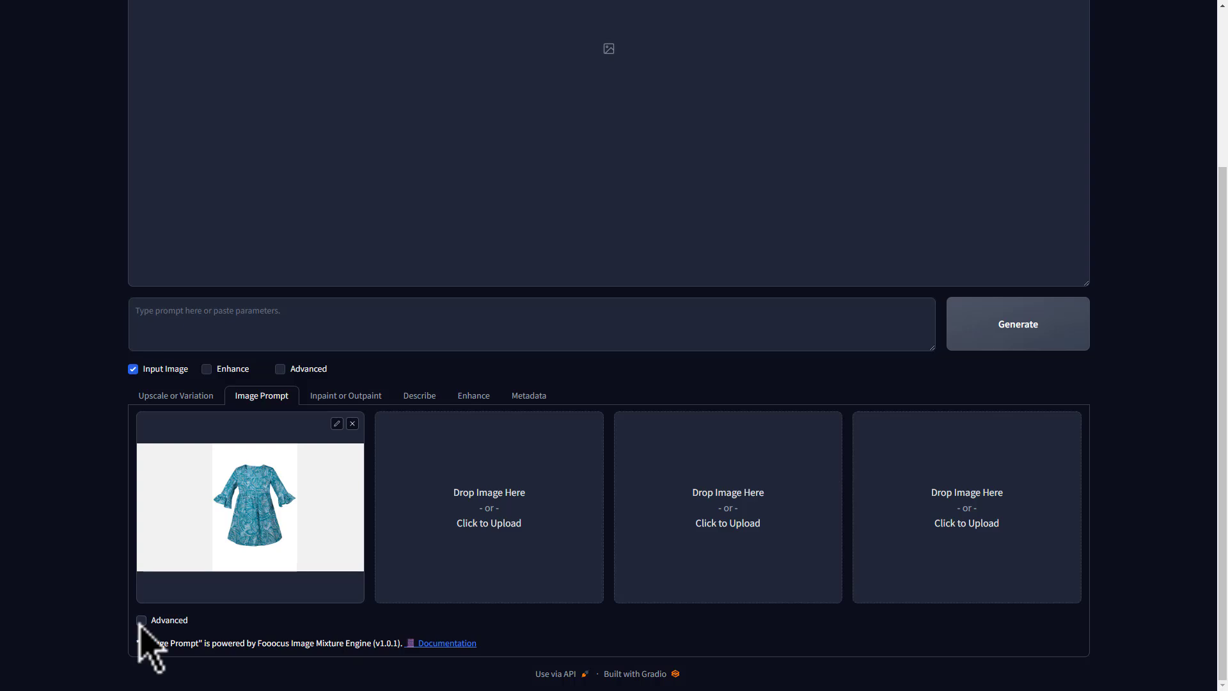
Enable Advanced image-prompt controls for stop-at 0.85 and weight 0.99, then reveal the settings panel
left_click(140, 619)
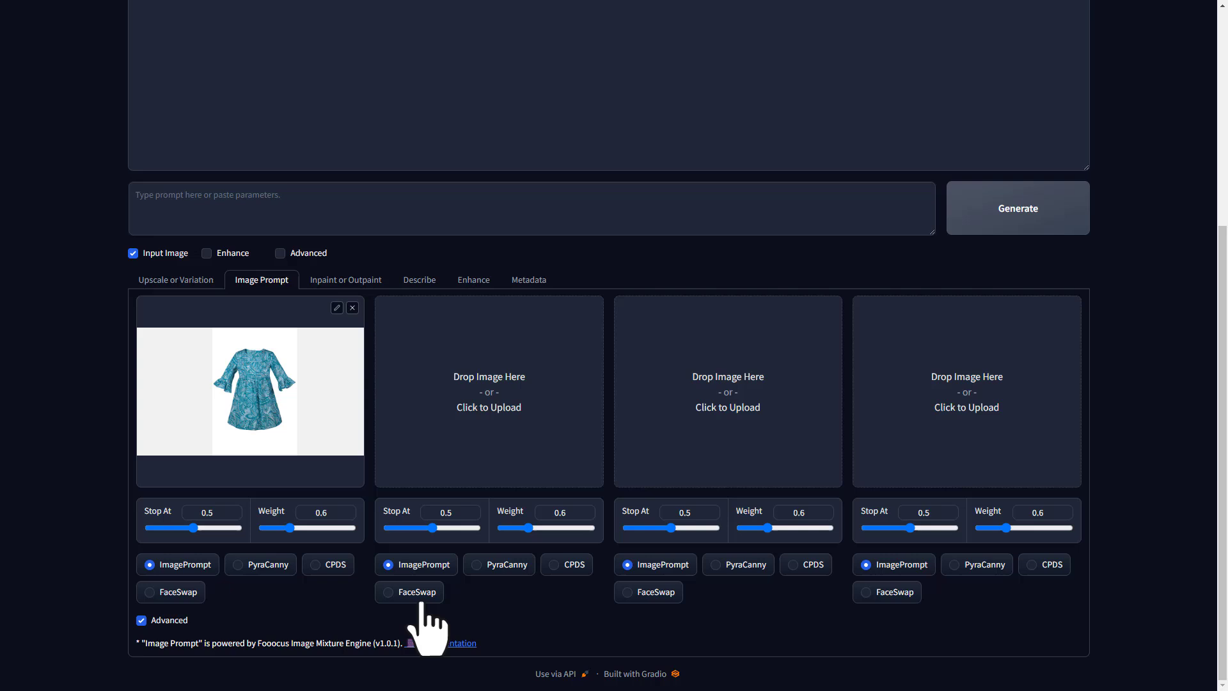
mouse_move(332, 626)
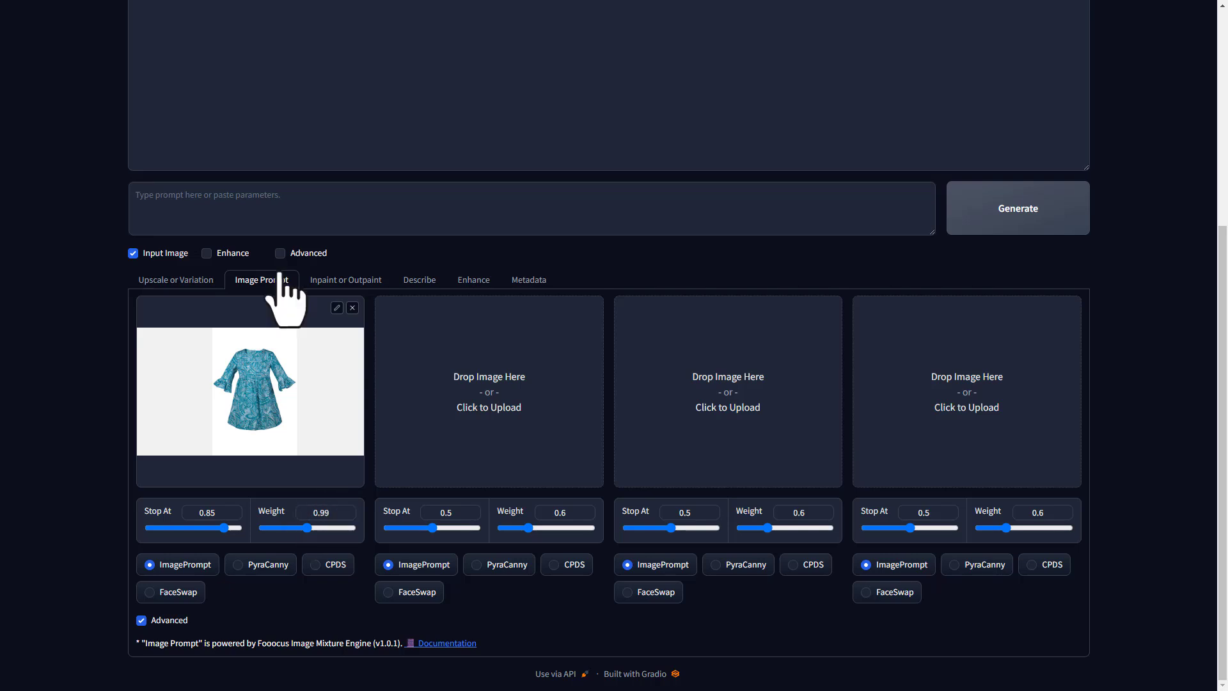
left_click(280, 252)
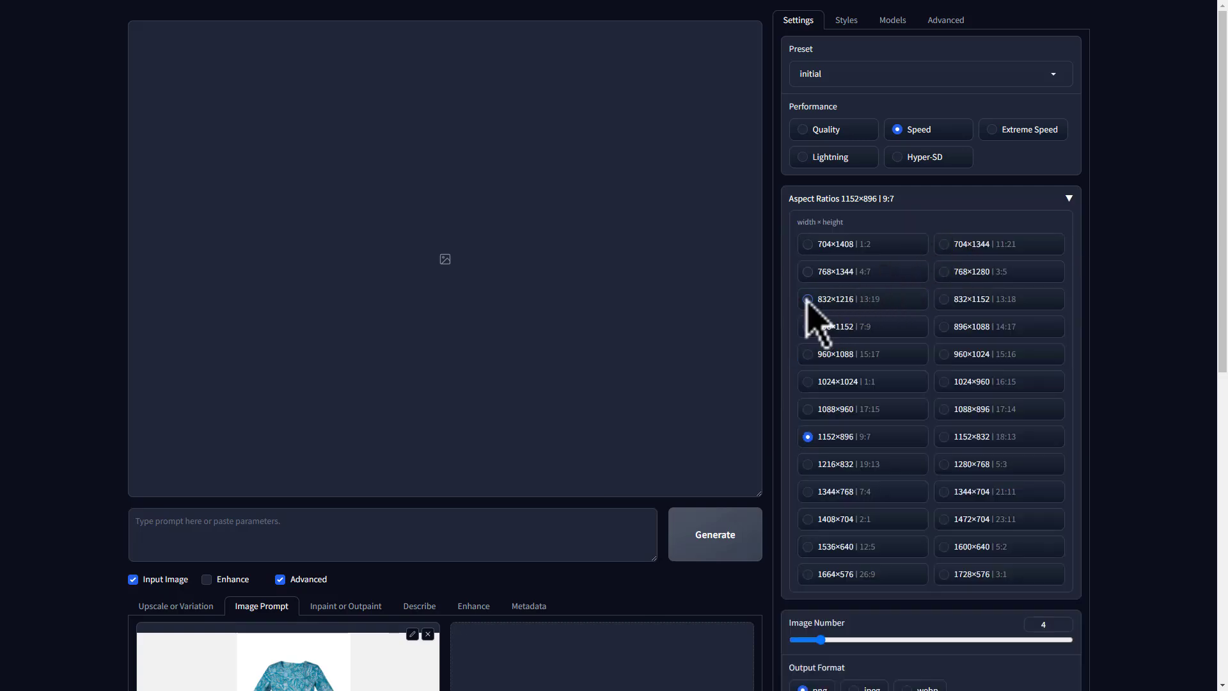
Choose the 832×1216 portrait aspect ratio and Quality performance
left_click(807, 298)
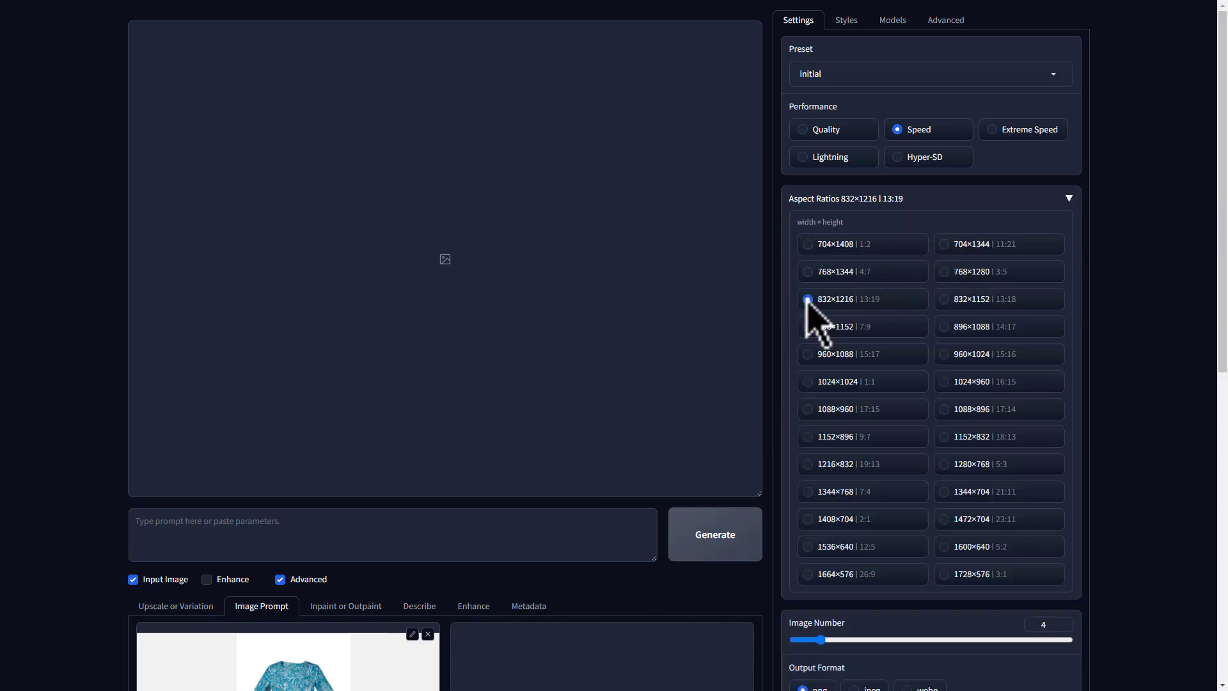
left_click(824, 129)
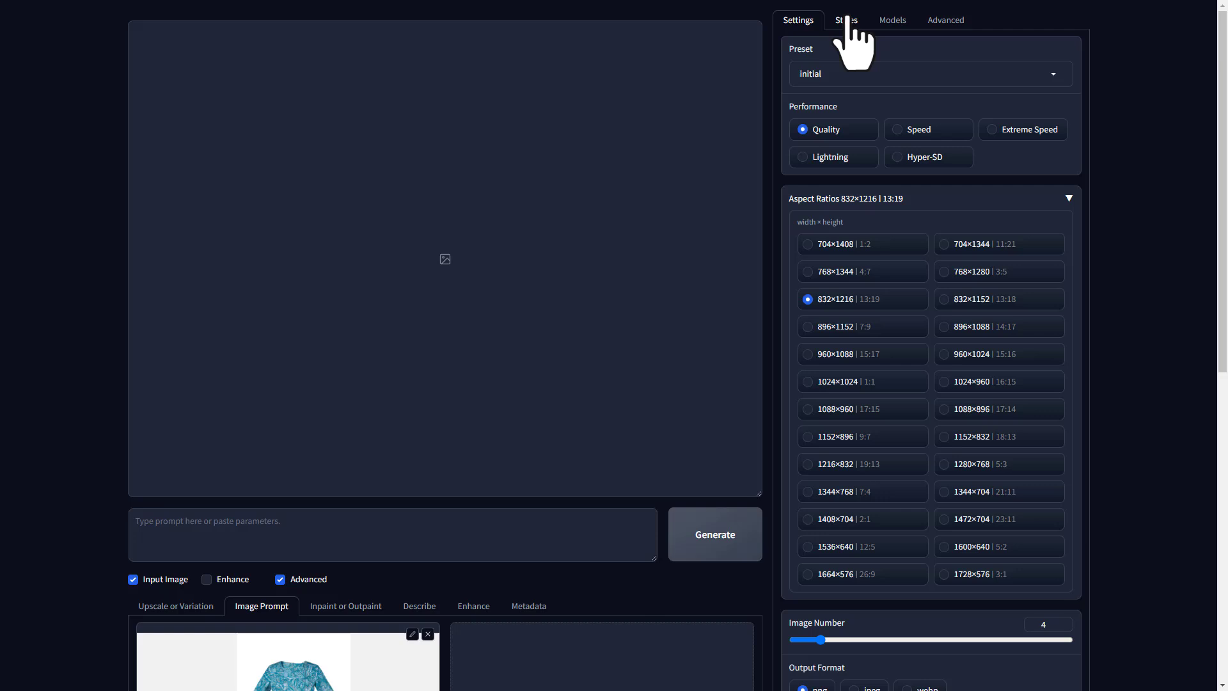
left_click(845, 19)
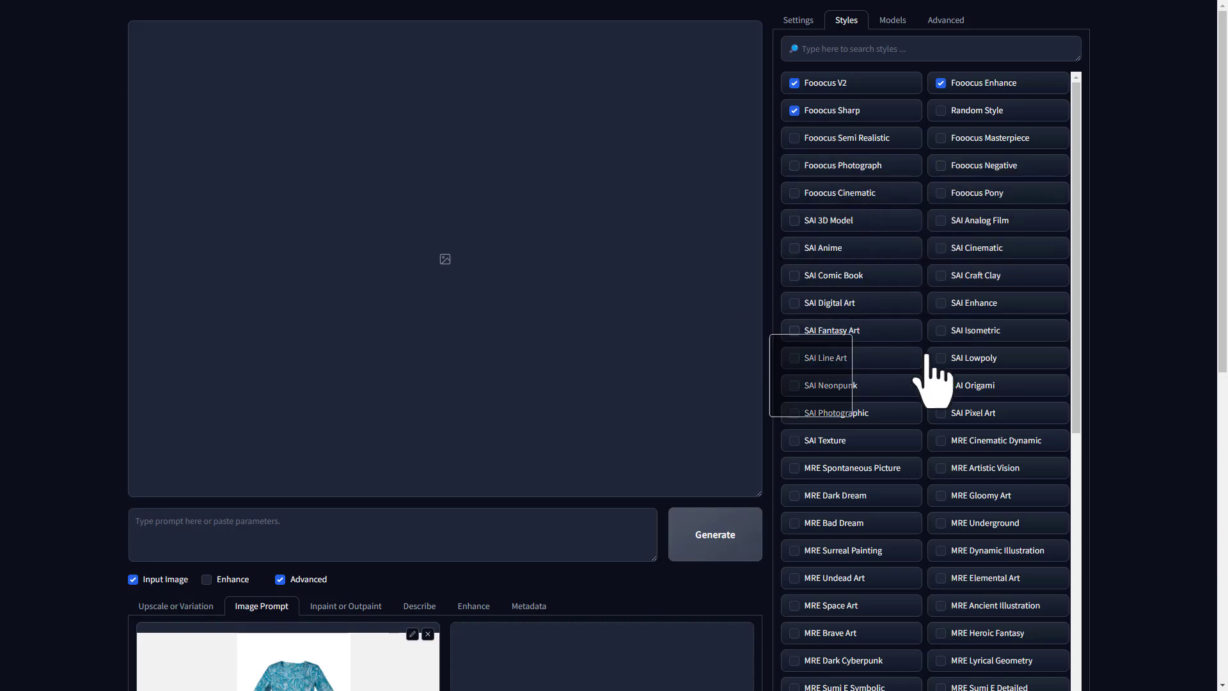
mouse_move(1003, 177)
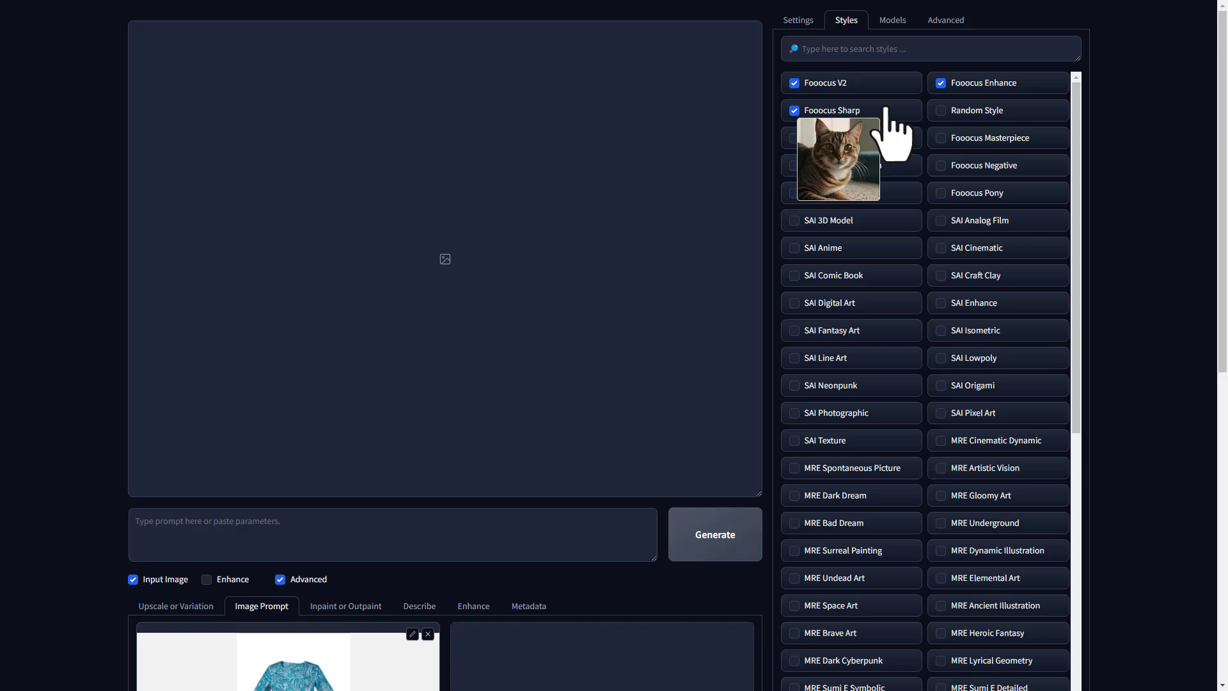
Tick the Fooocus Photograph style alongside V2, Enhance and Sharp
left_click(796, 165)
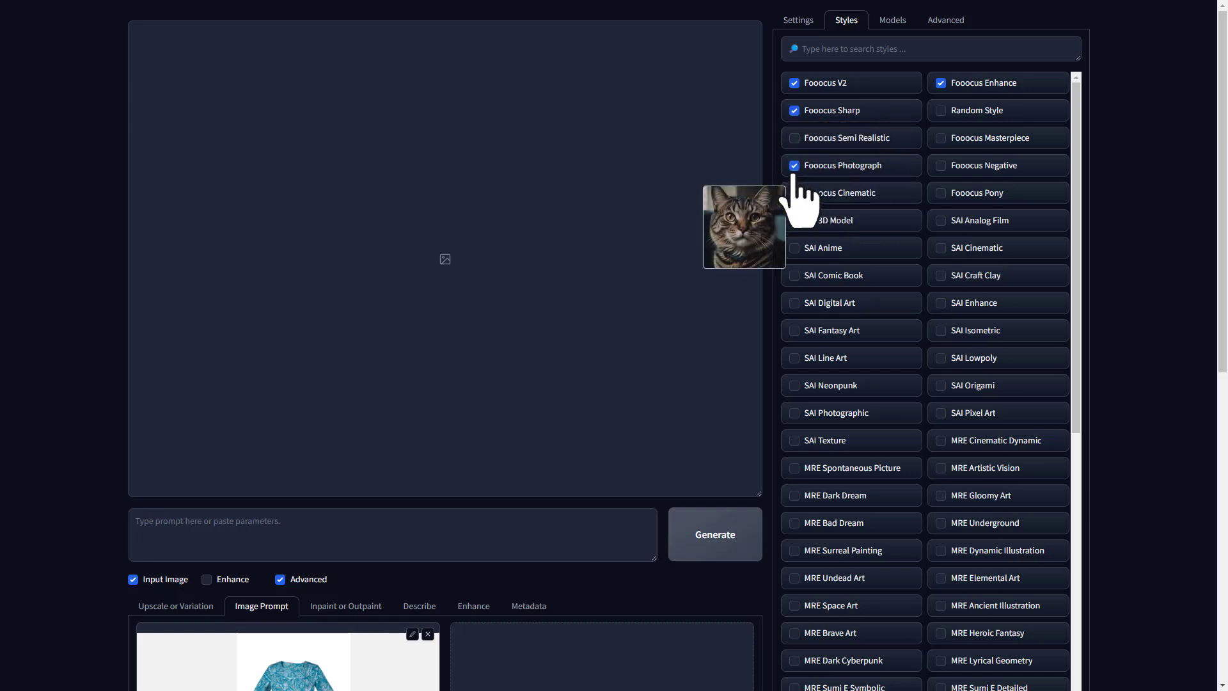
mouse_move(952, 156)
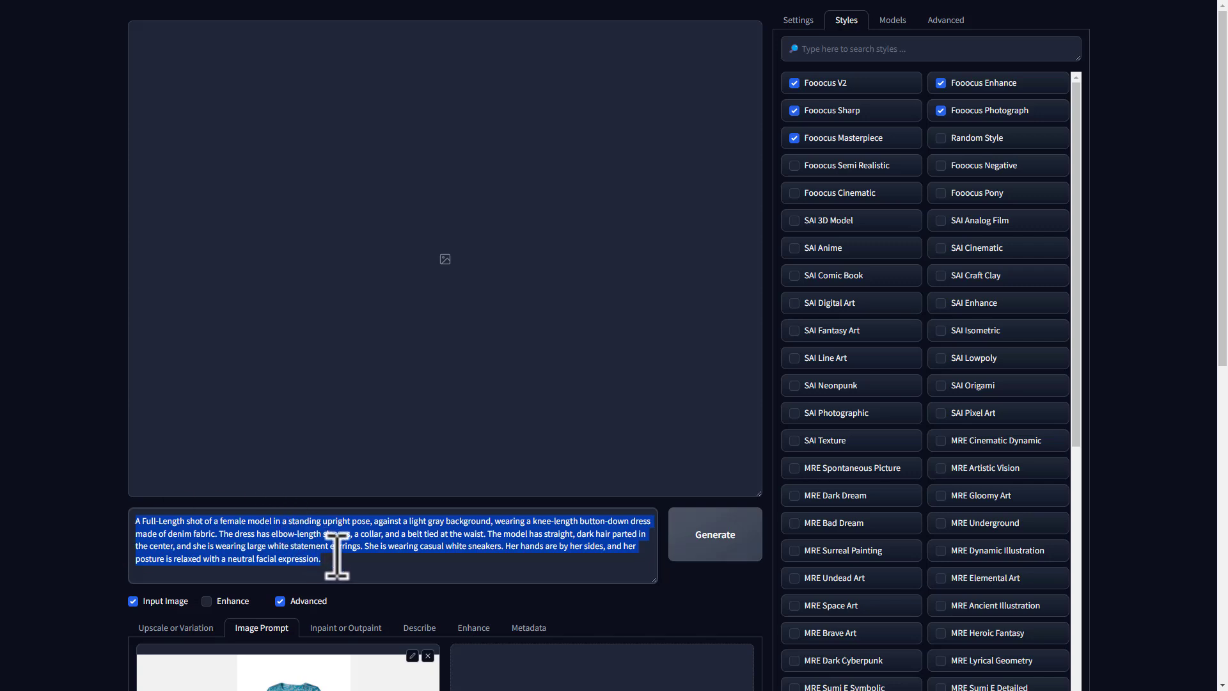
Start generating photos from the full-length female model dress prompt
left_click(714, 534)
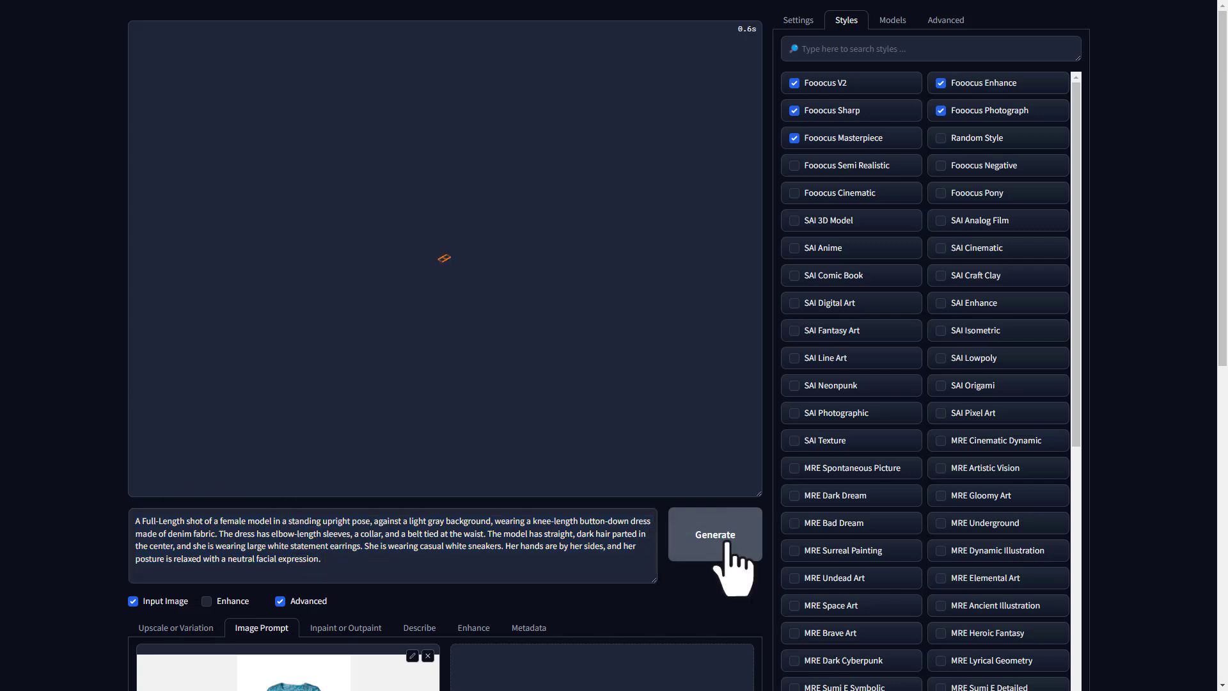
left_click(713, 534)
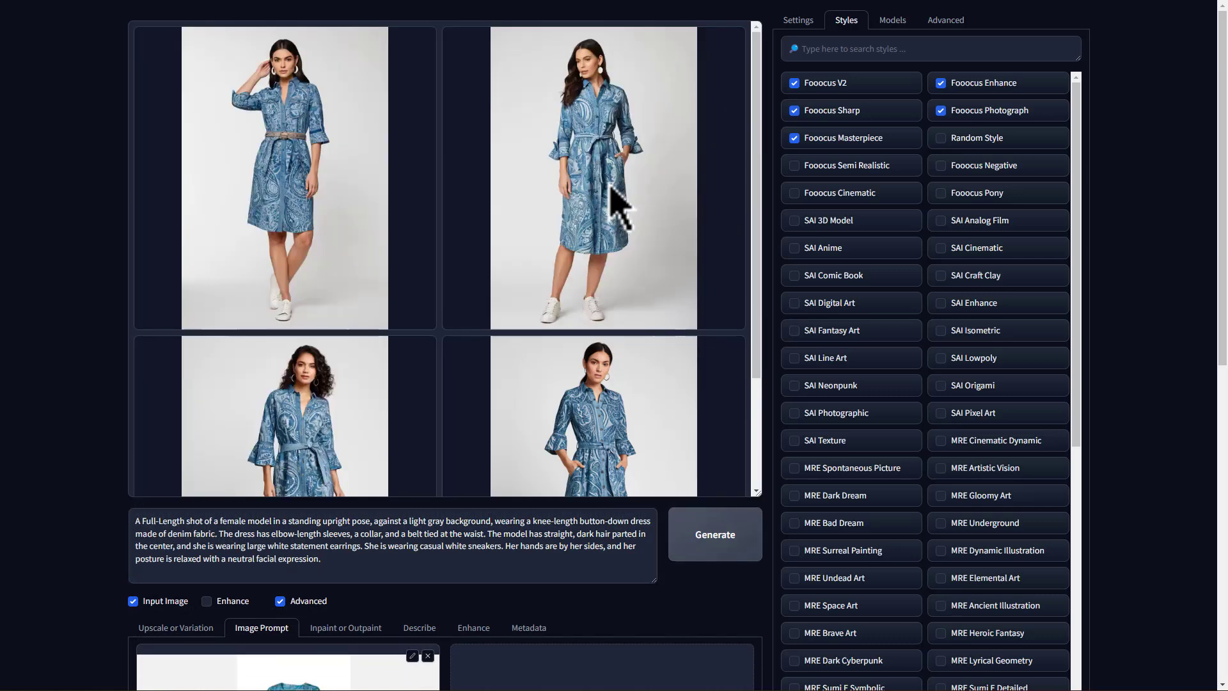
mouse_move(775, 262)
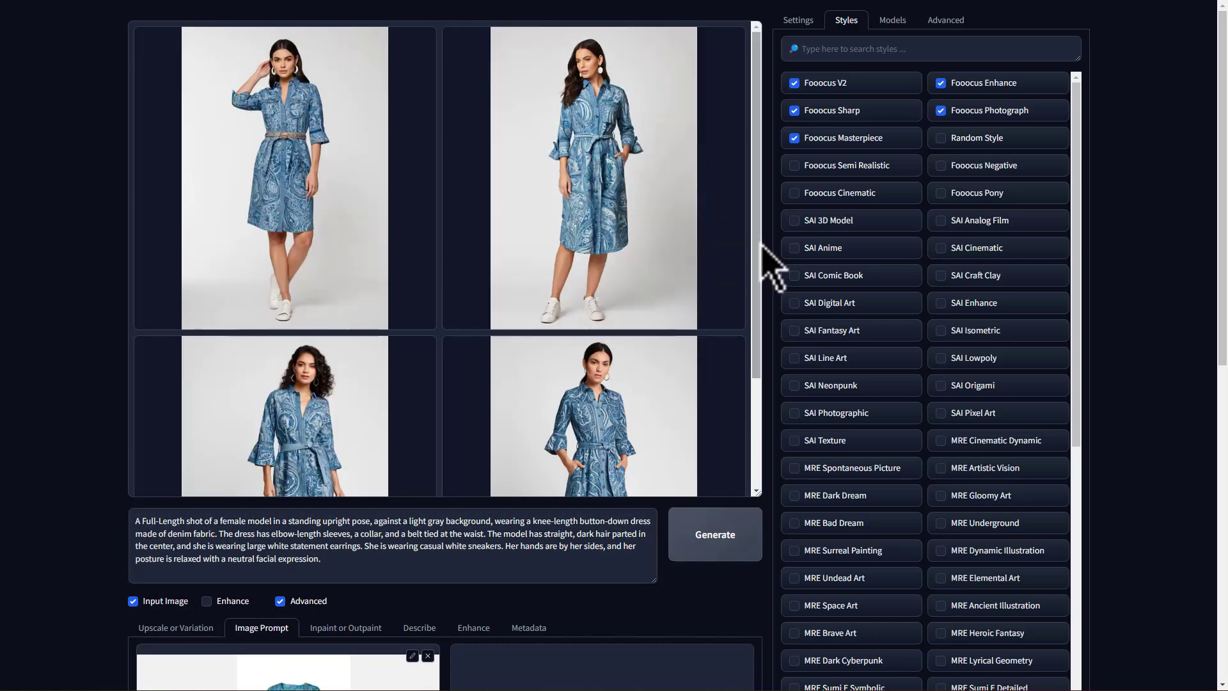
Enlarge and download the first dress result, then compare the other three generated photos
left_click(593, 176)
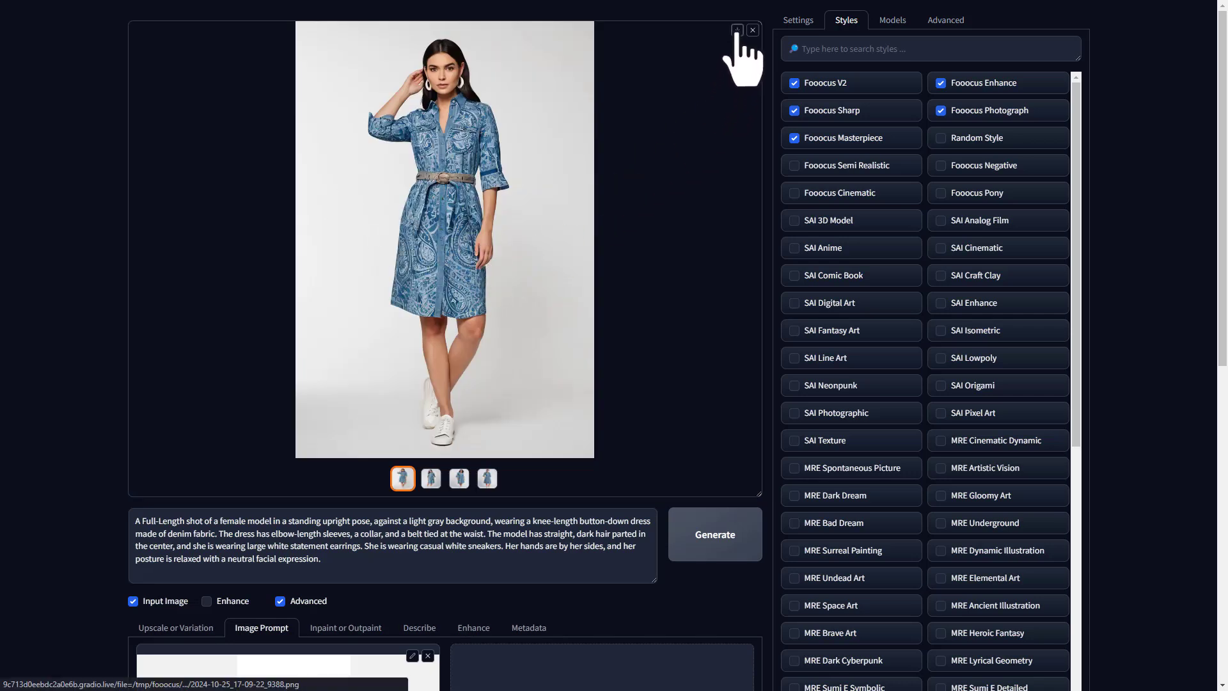
left_click(429, 478)
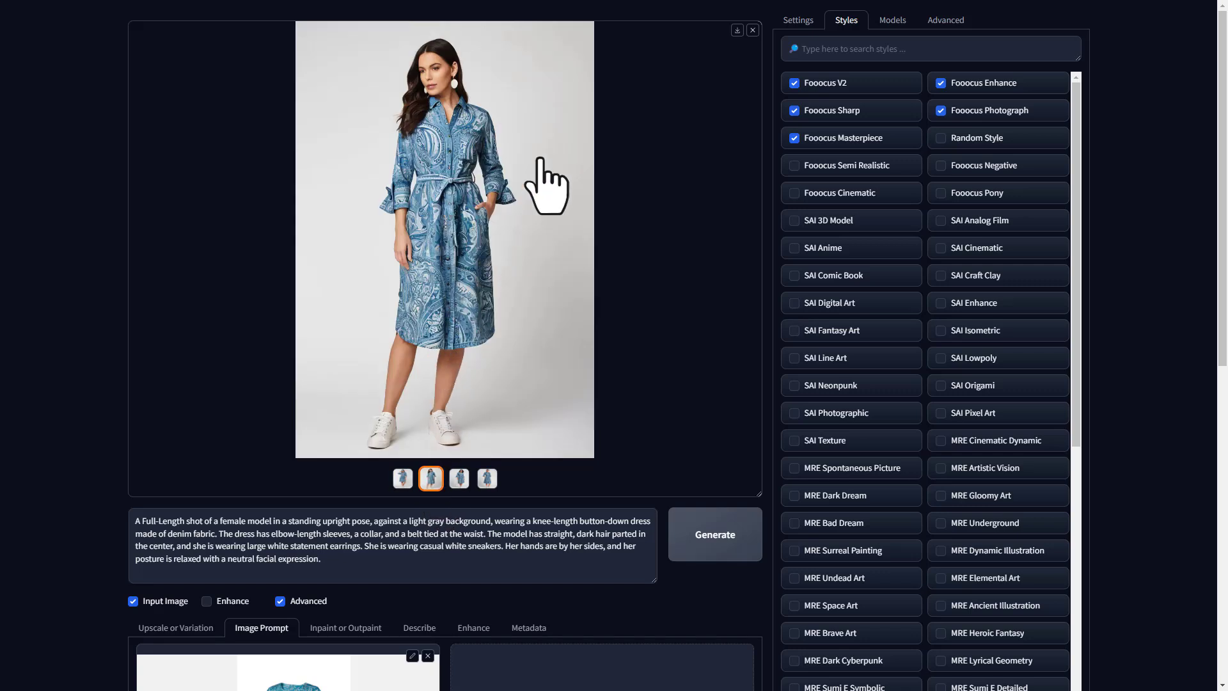
left_click(736, 29)
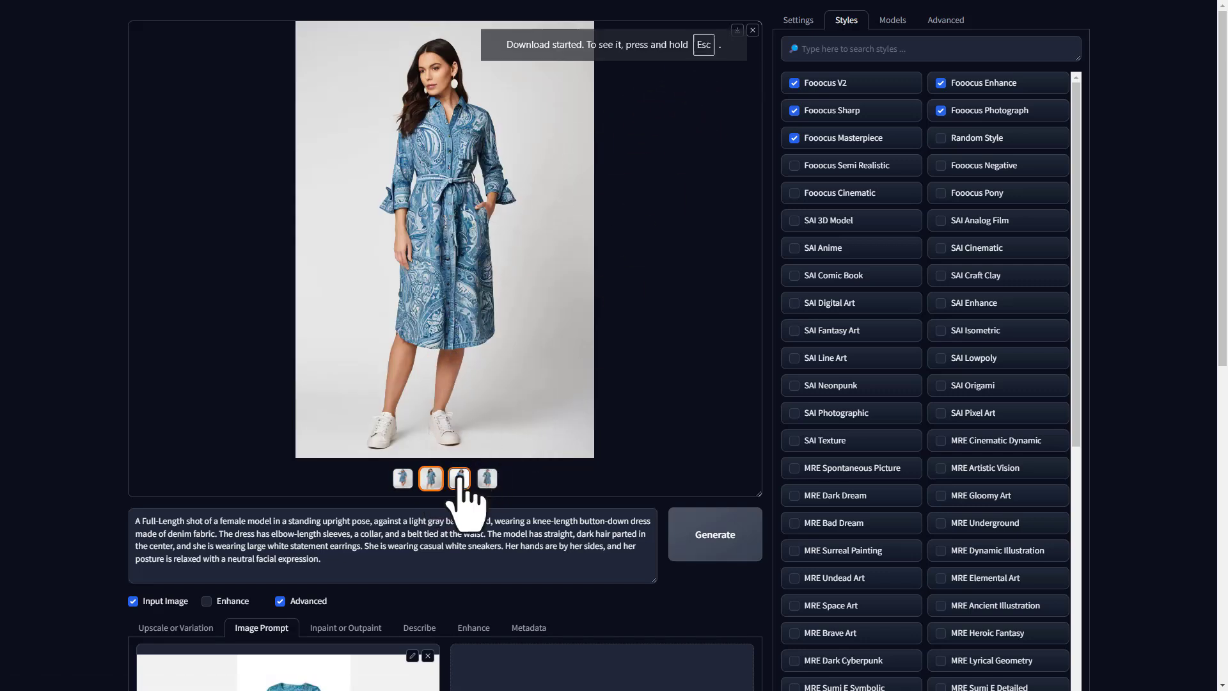
left_click(459, 478)
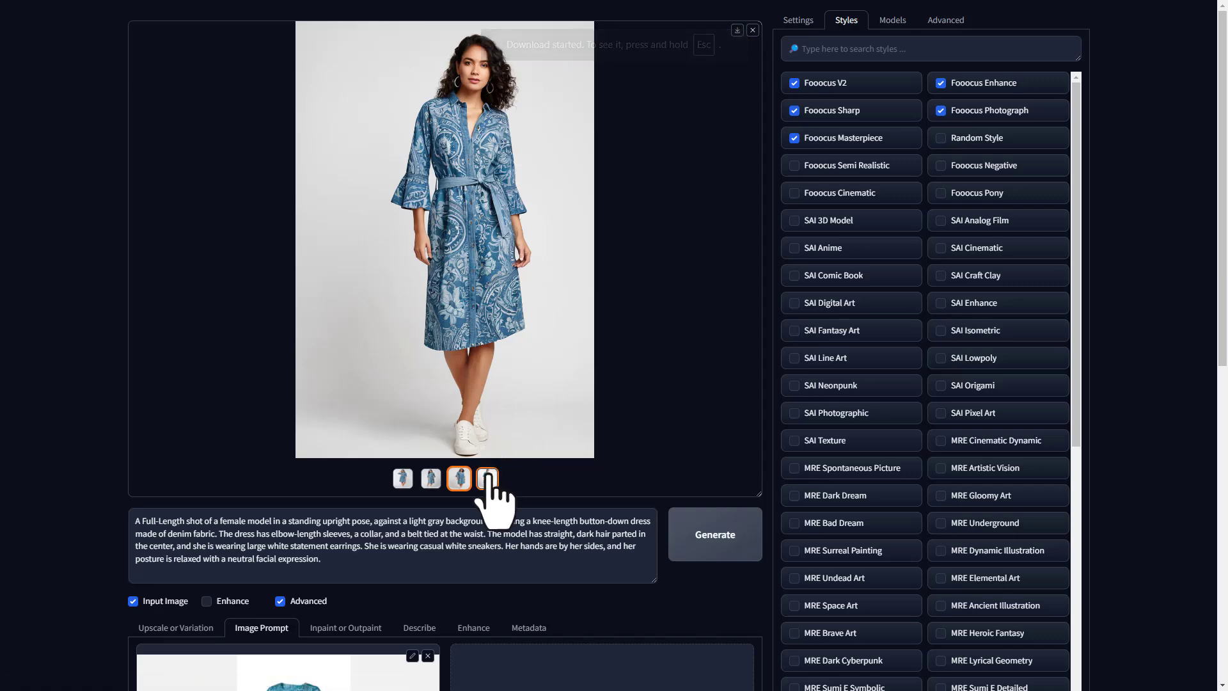
left_click(486, 477)
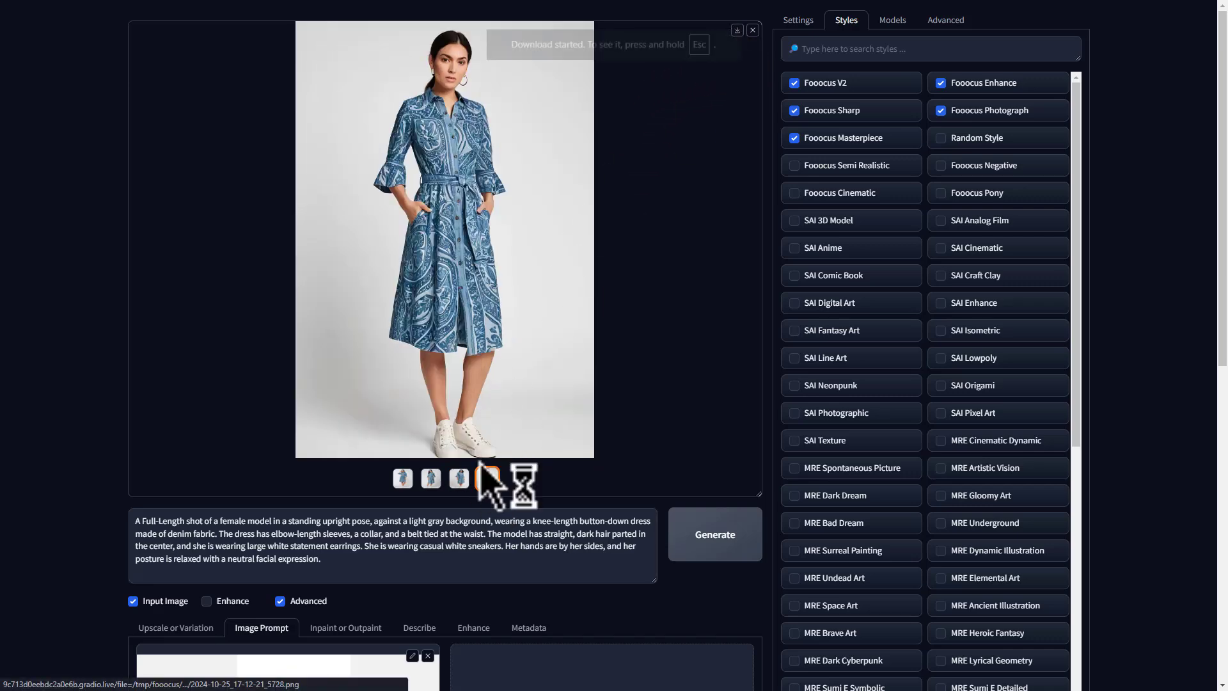
left_click(458, 478)
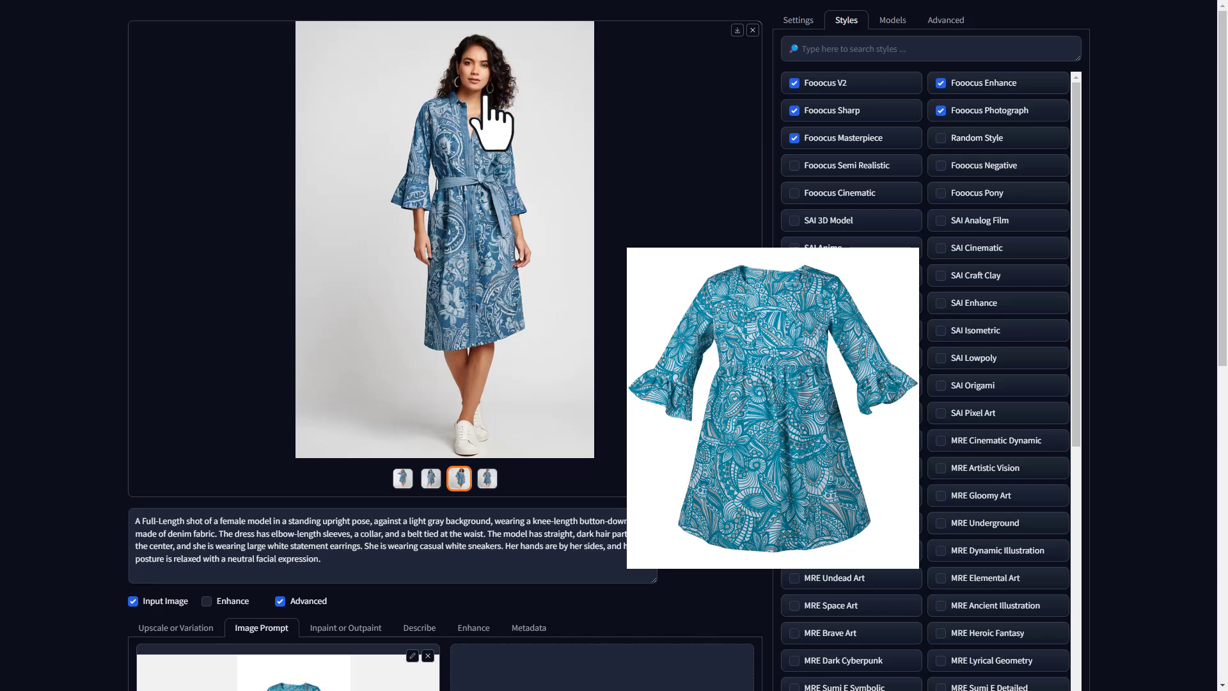
mouse_move(568, 227)
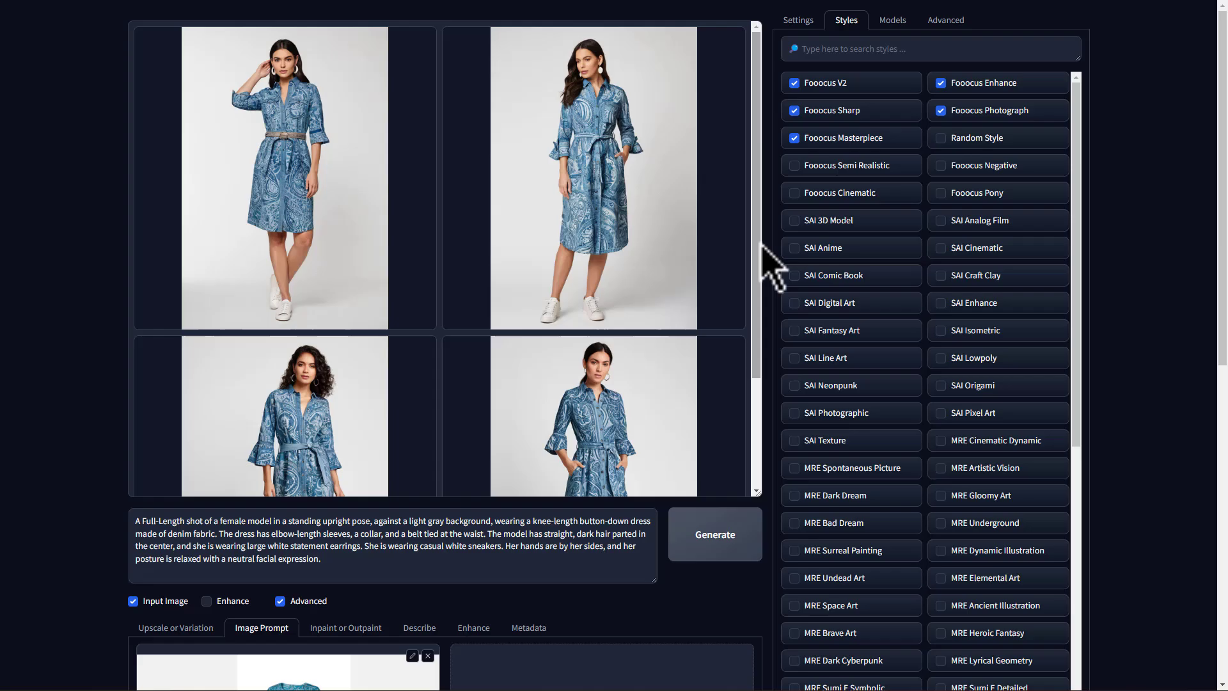
scroll("down", 3)
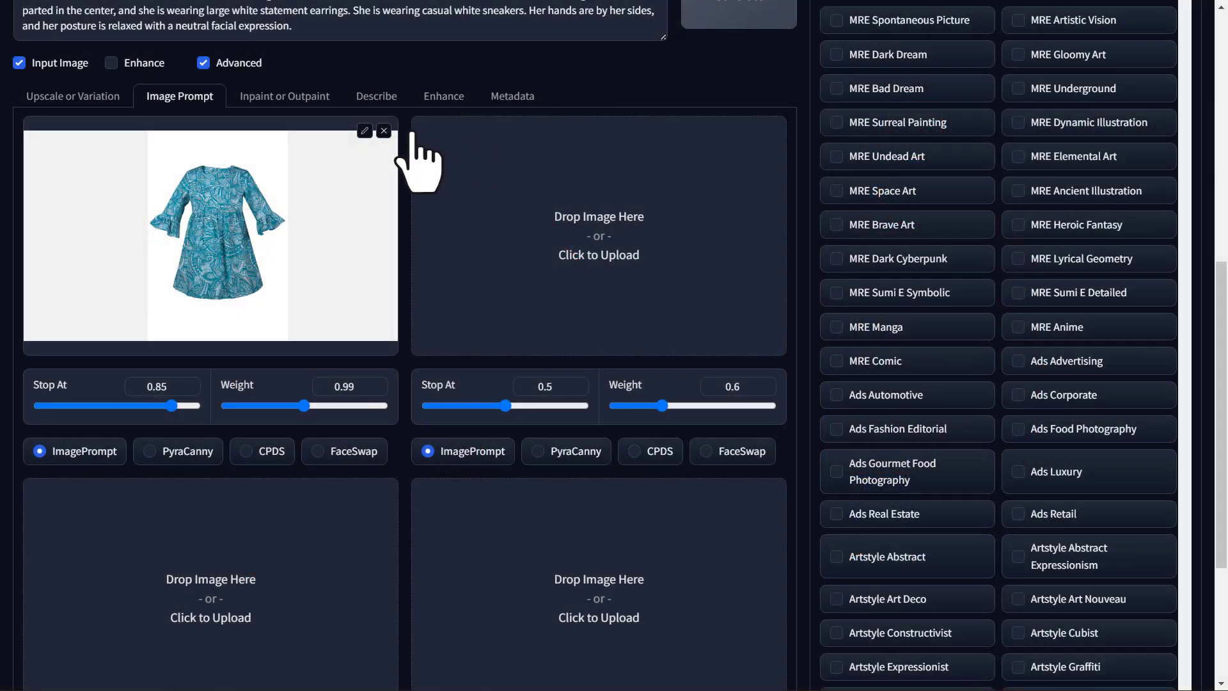
Replace the dress reference with the red t-shirt image and edit the prompt toward a male model
left_click(382, 131)
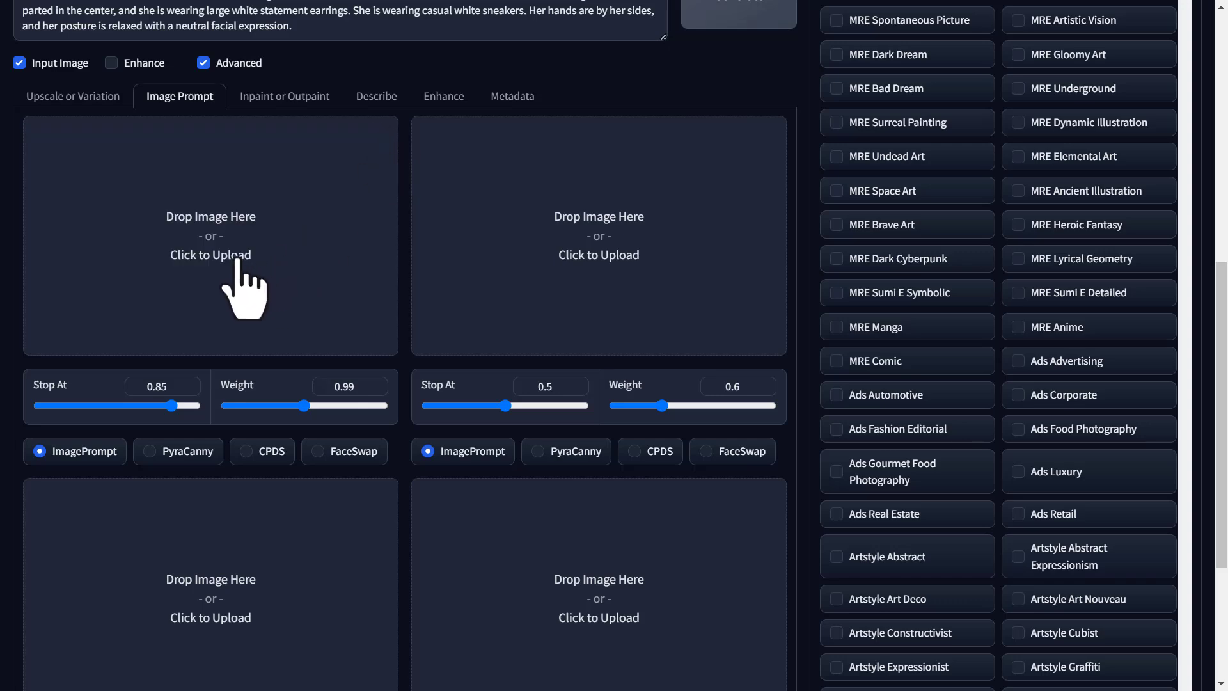
left_click(210, 235)
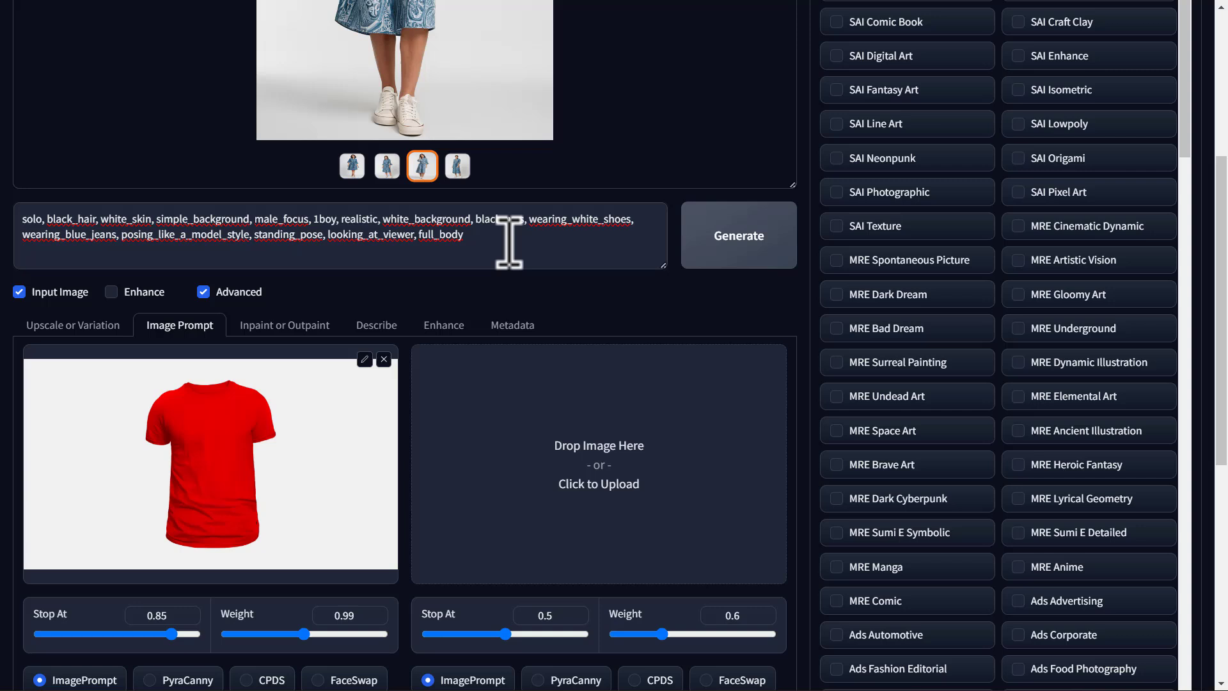
double_click(281, 219)
type(".")
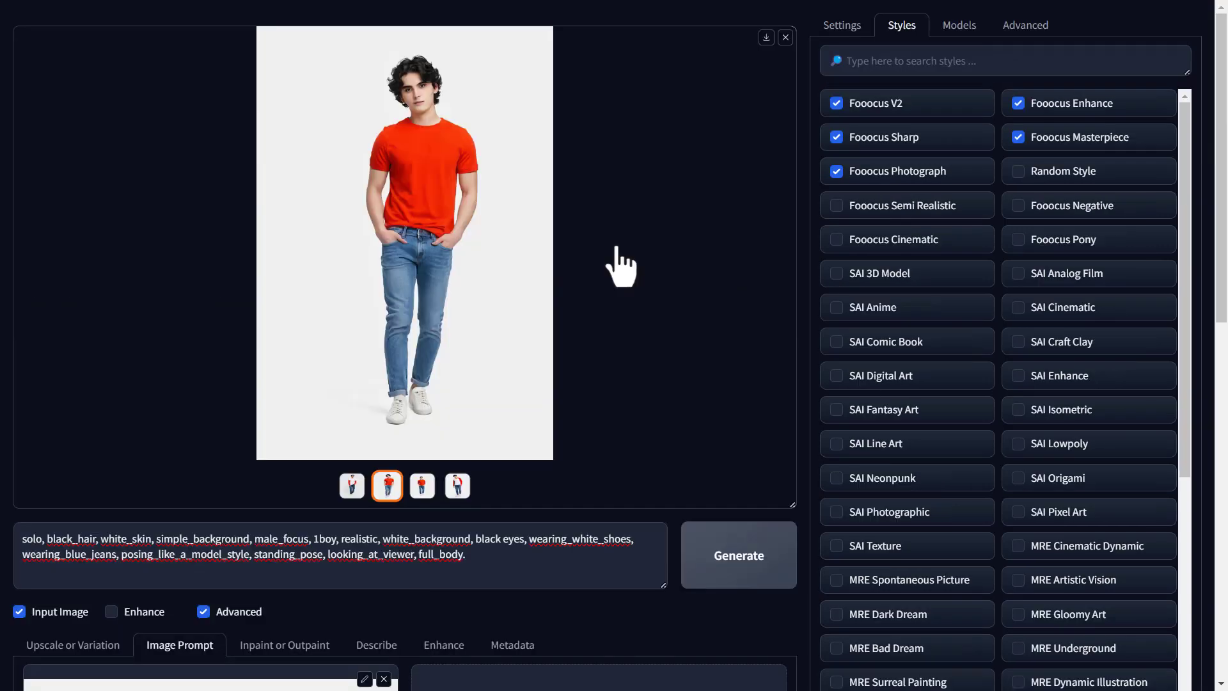
View the third generated photo of the black-haired male model in the red top
left_click(421, 486)
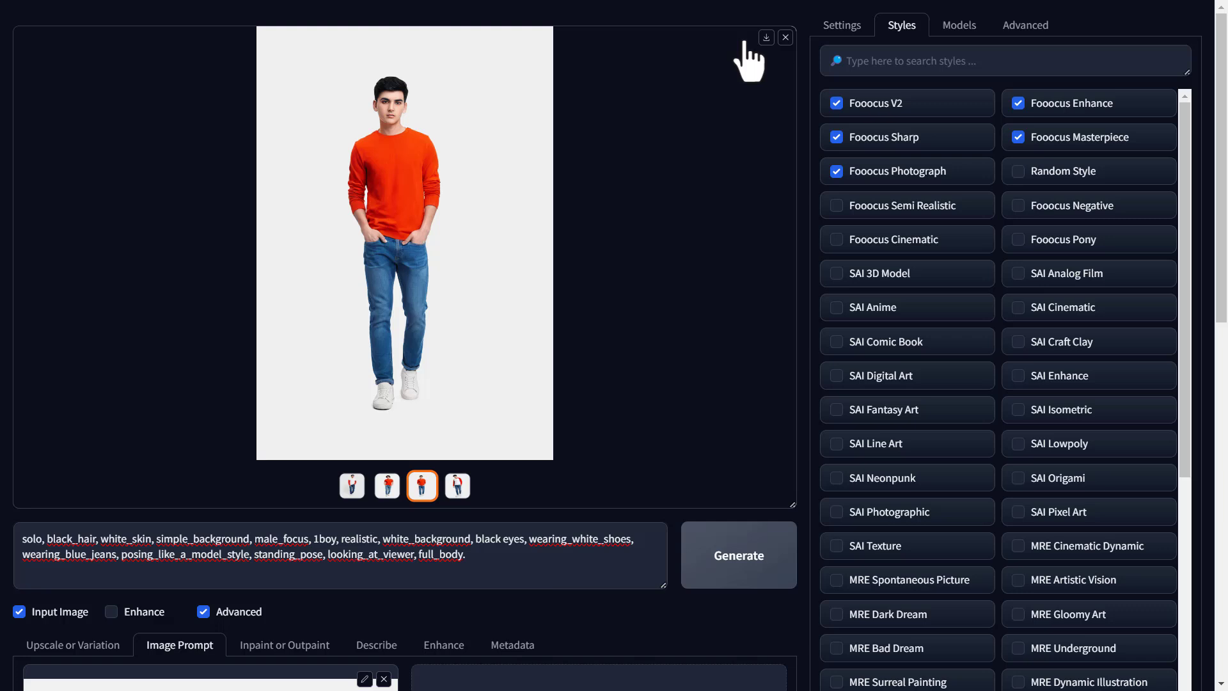
mouse_move(767, 61)
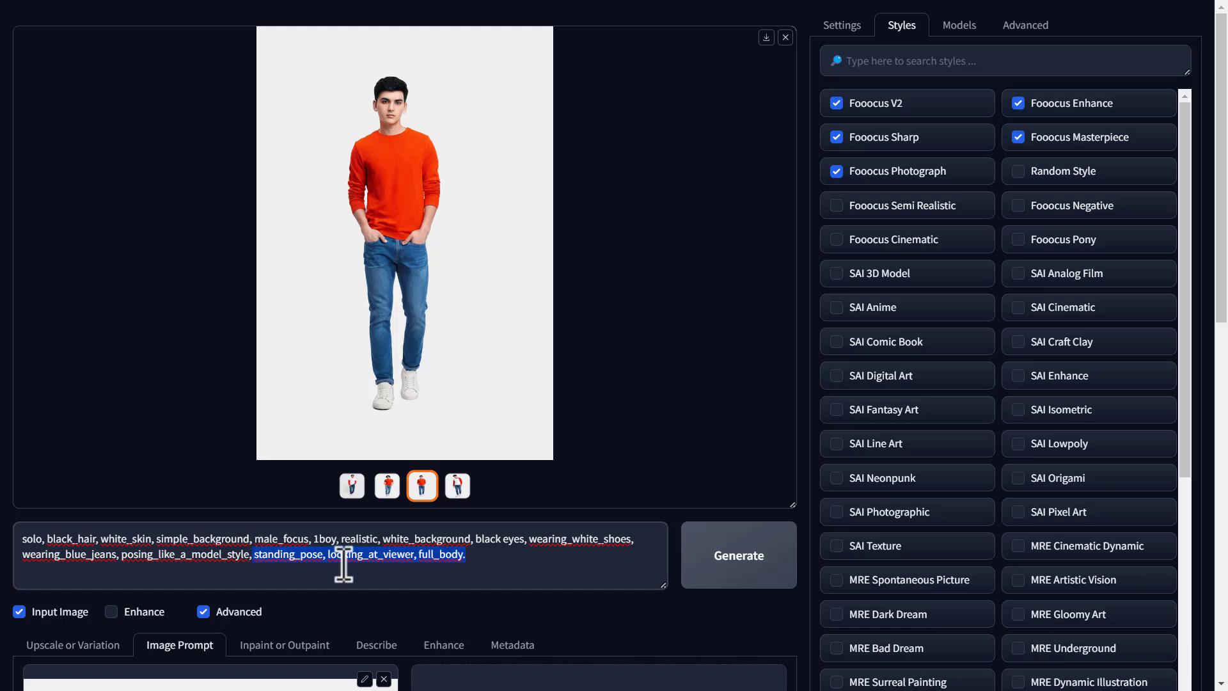
Change the prompt to 'posing backside', generate, and preview the back-view results of the red t-shirt model
type("posing_backside")
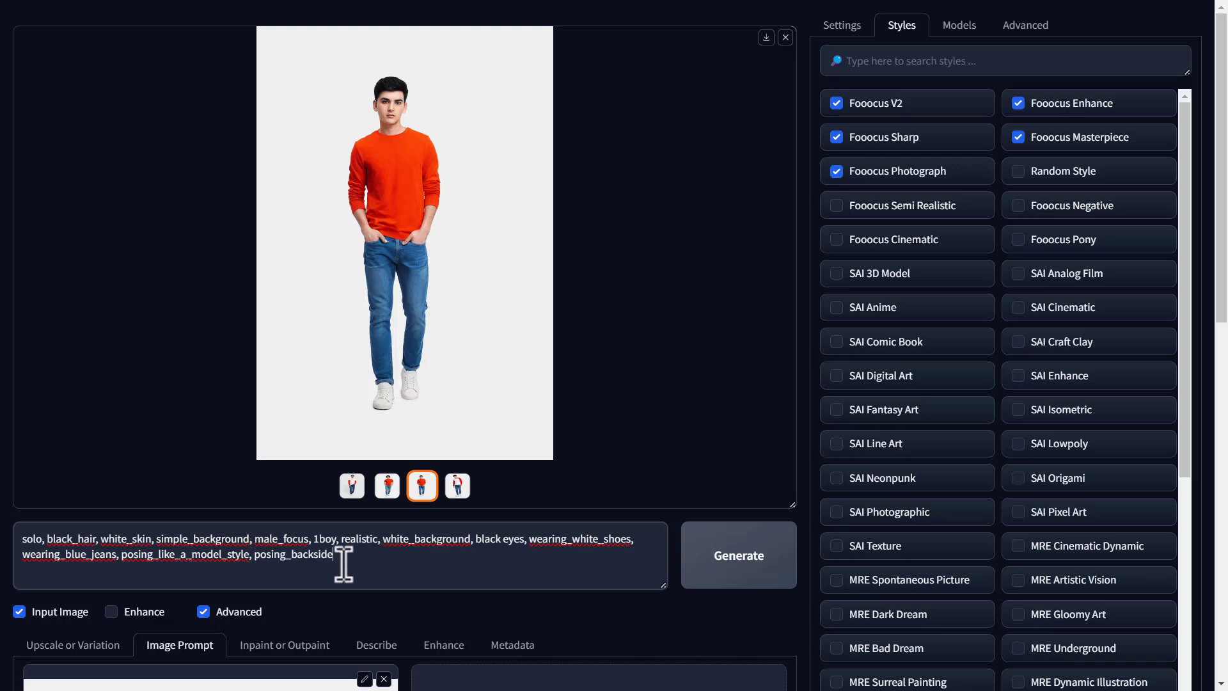
mouse_move(737, 554)
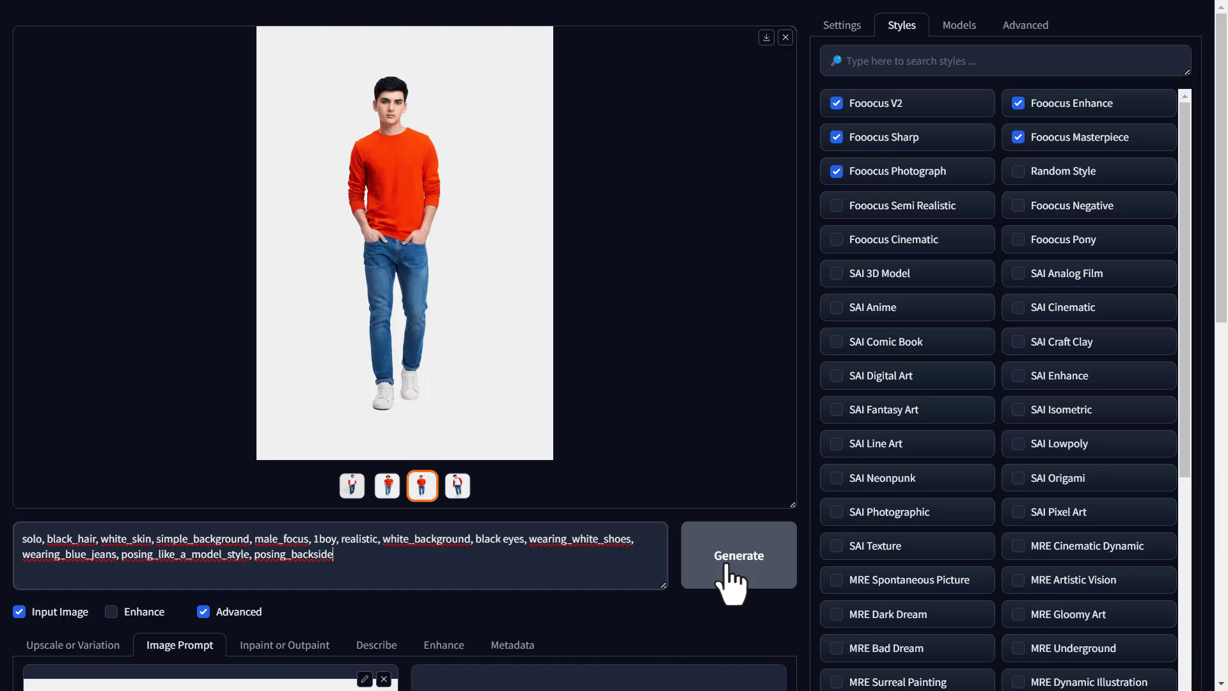
left_click(737, 554)
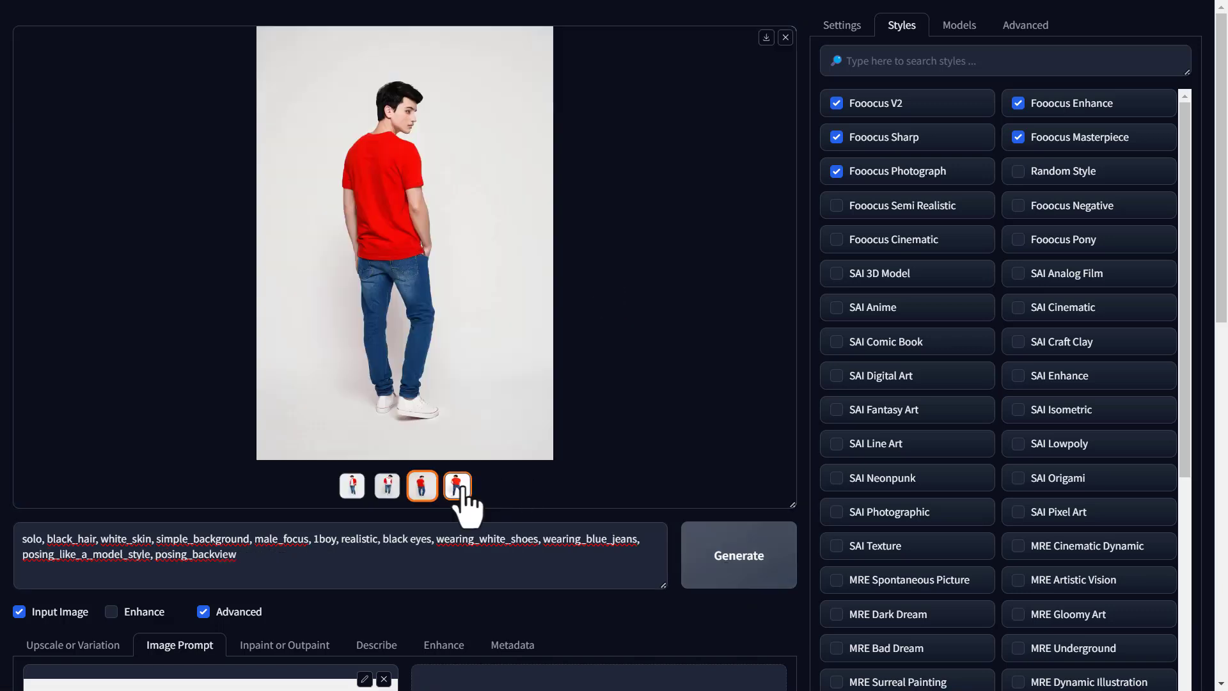
left_click(458, 486)
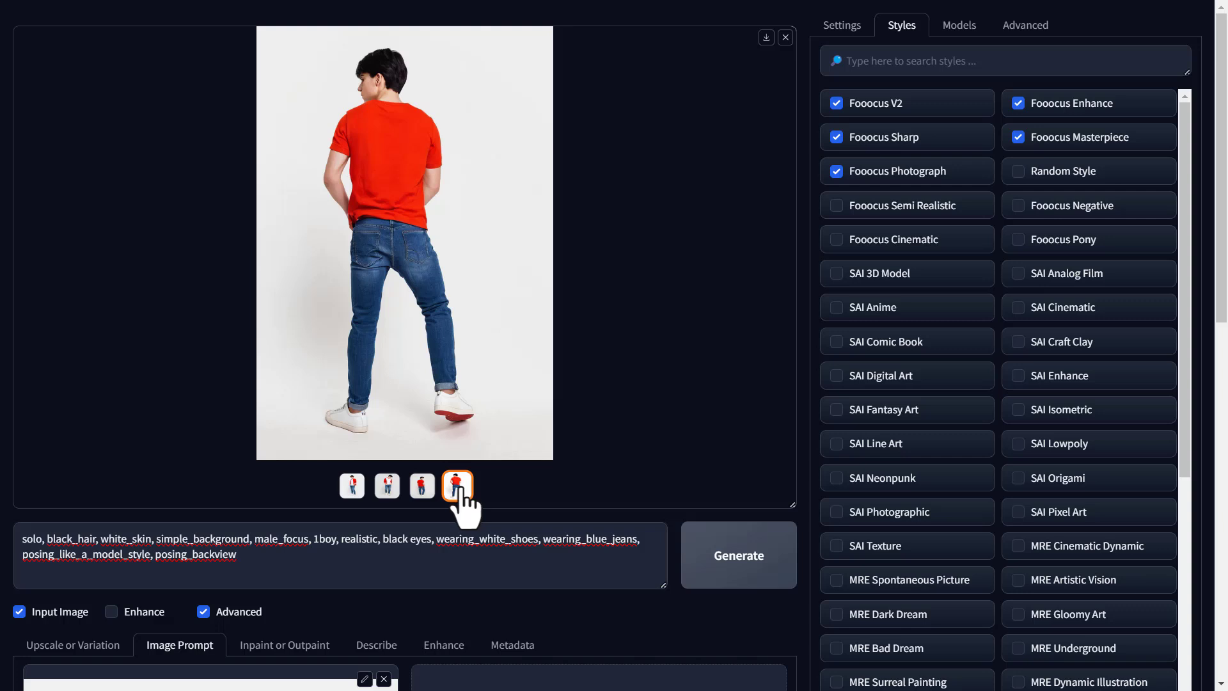
left_click(420, 486)
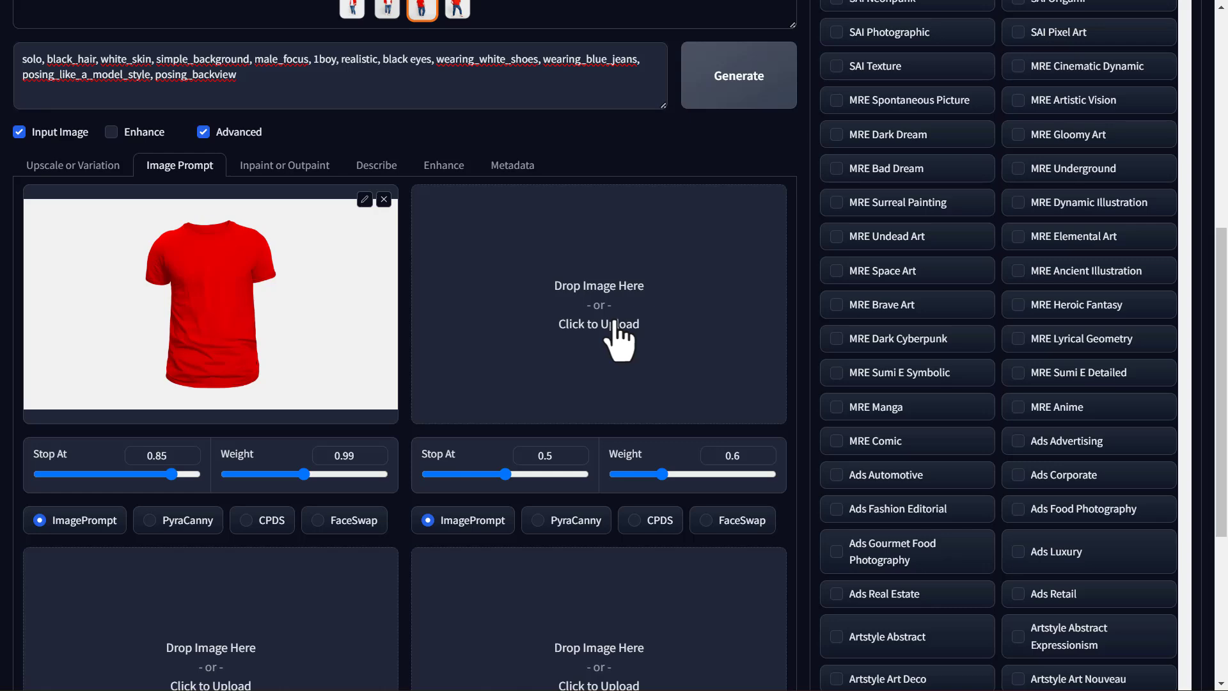
mouse_move(380, 290)
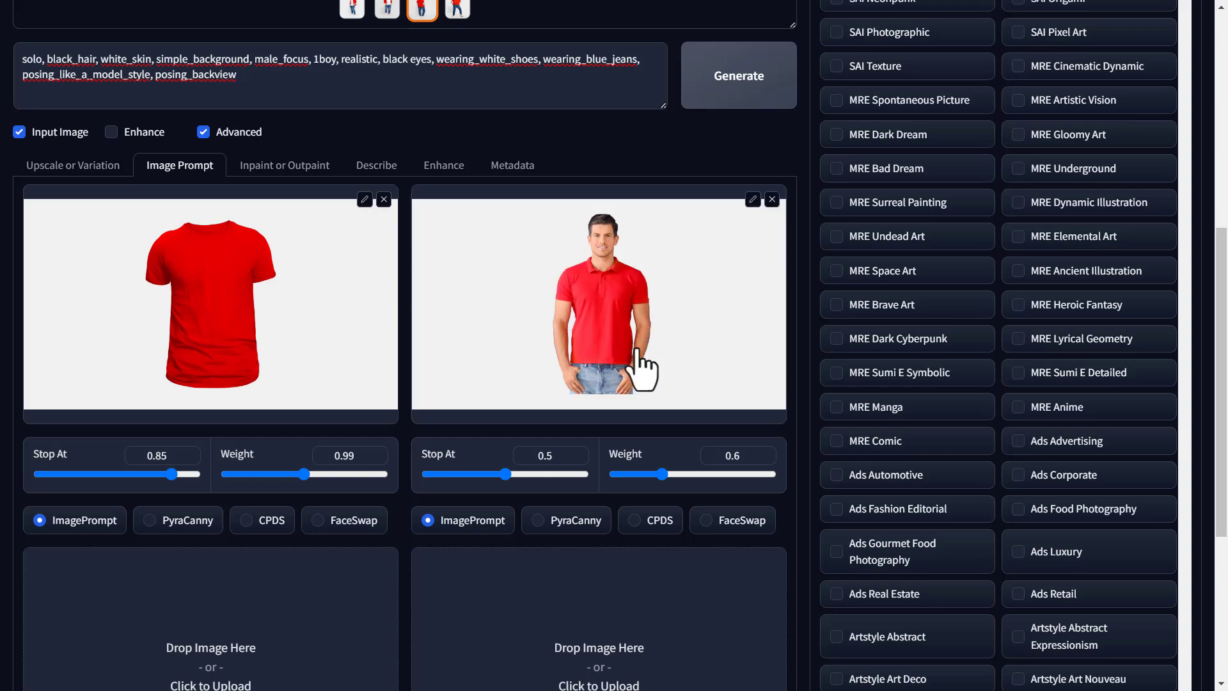
mouse_move(539, 545)
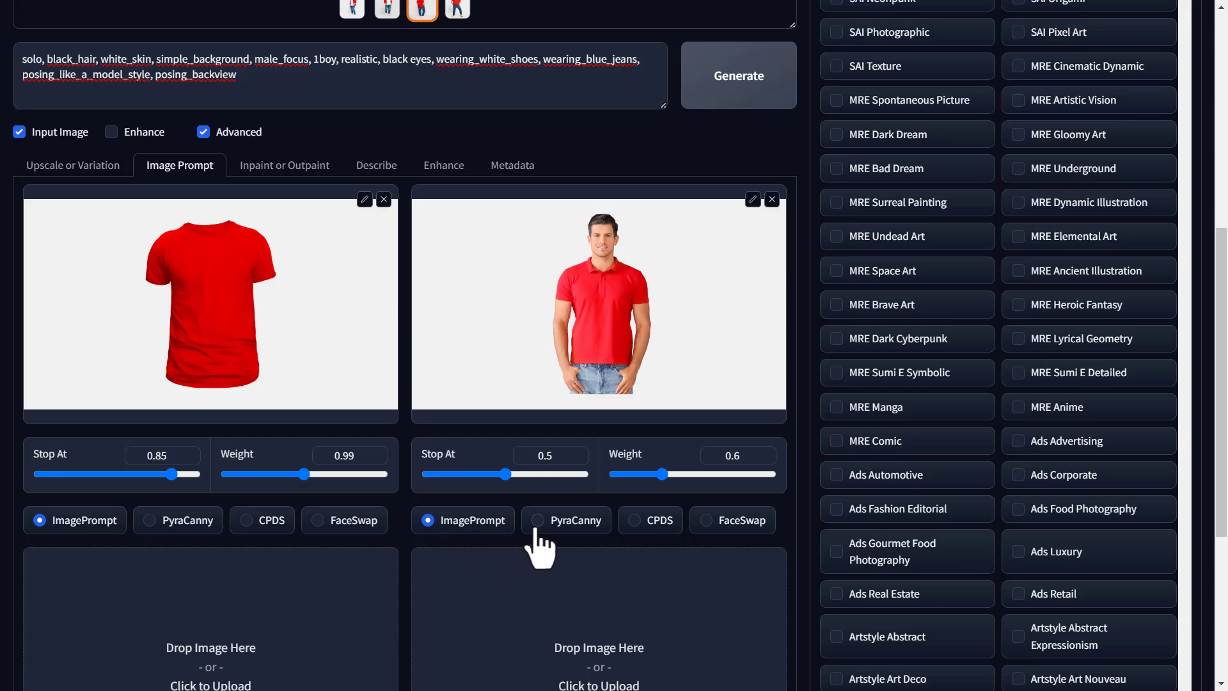
Use the red-polo model photo as a PyraCanny pose reference and generate the red t-shirt photos
left_click(566, 520)
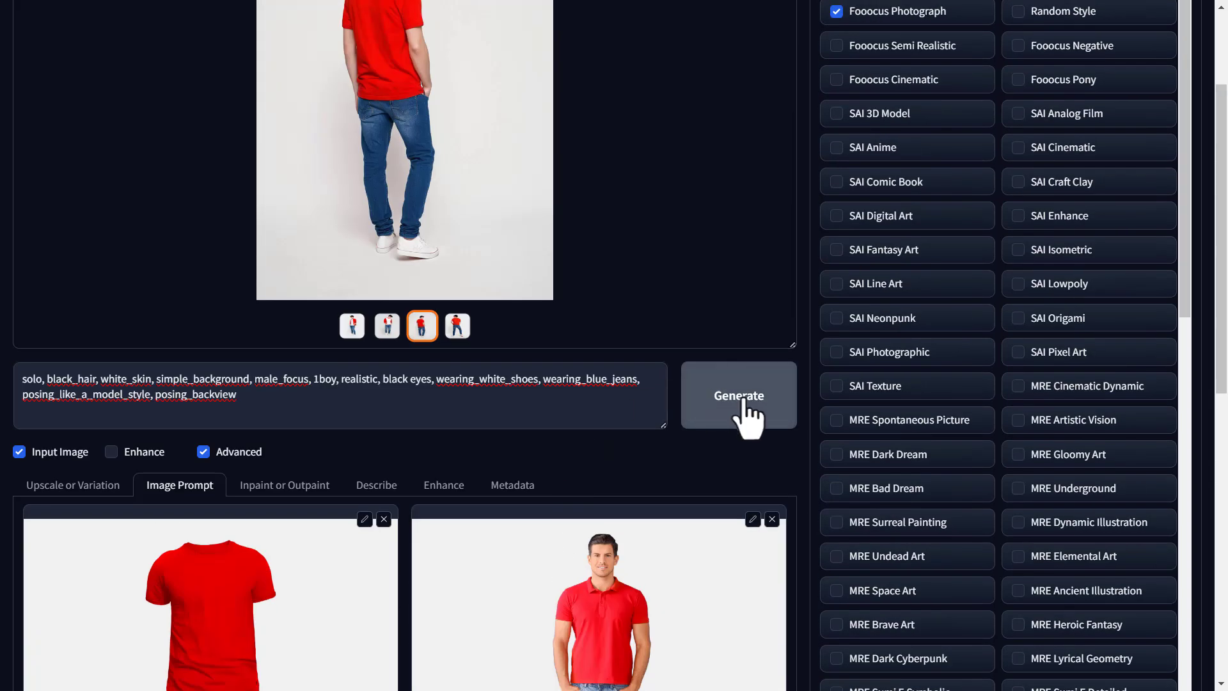
left_click(738, 395)
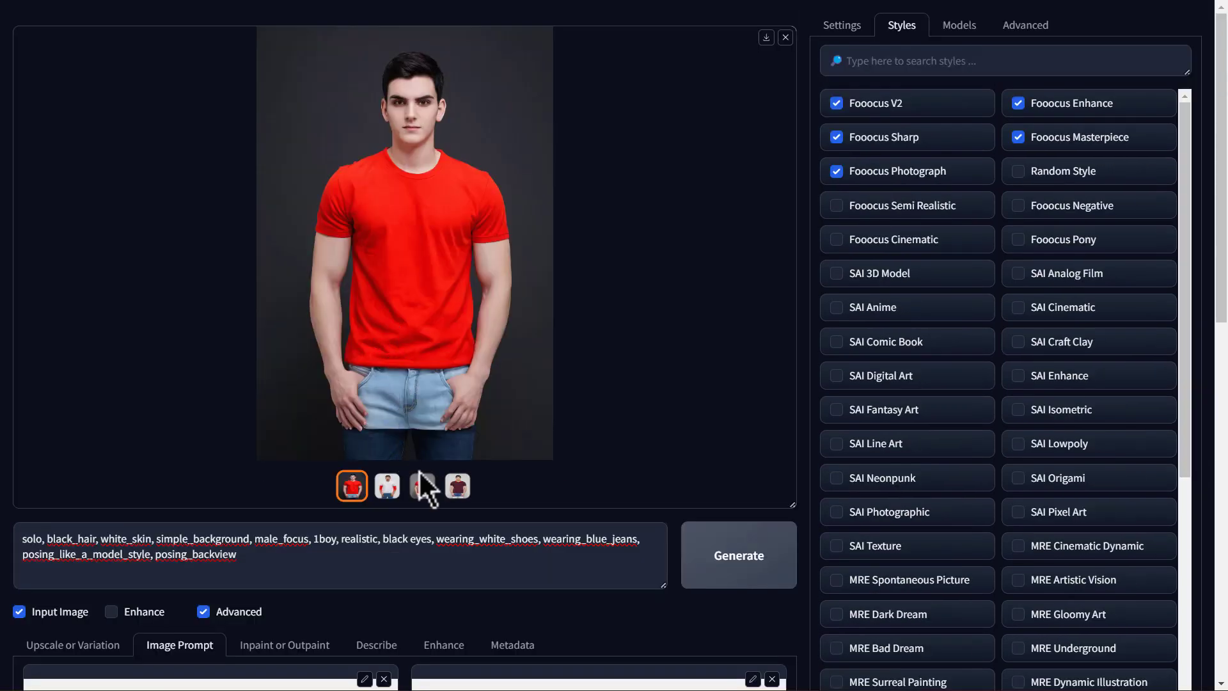
Preview the generated front-view results and download one red t-shirt model image
left_click(421, 486)
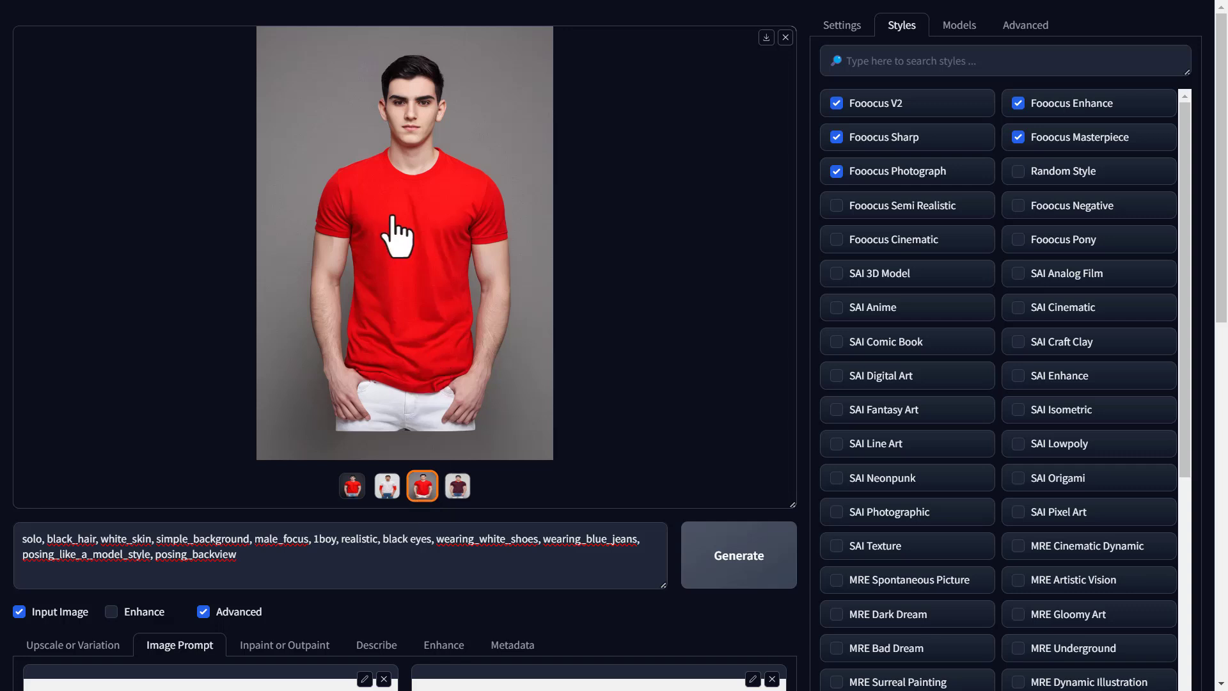
left_click(766, 37)
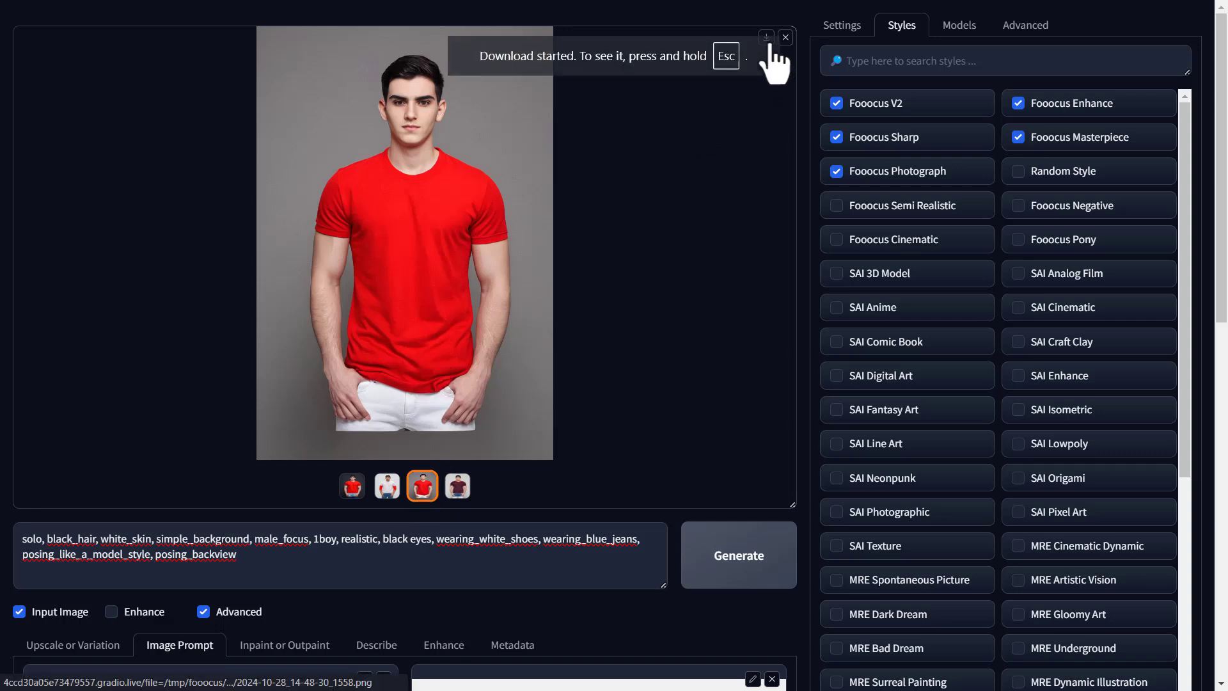
left_click(350, 486)
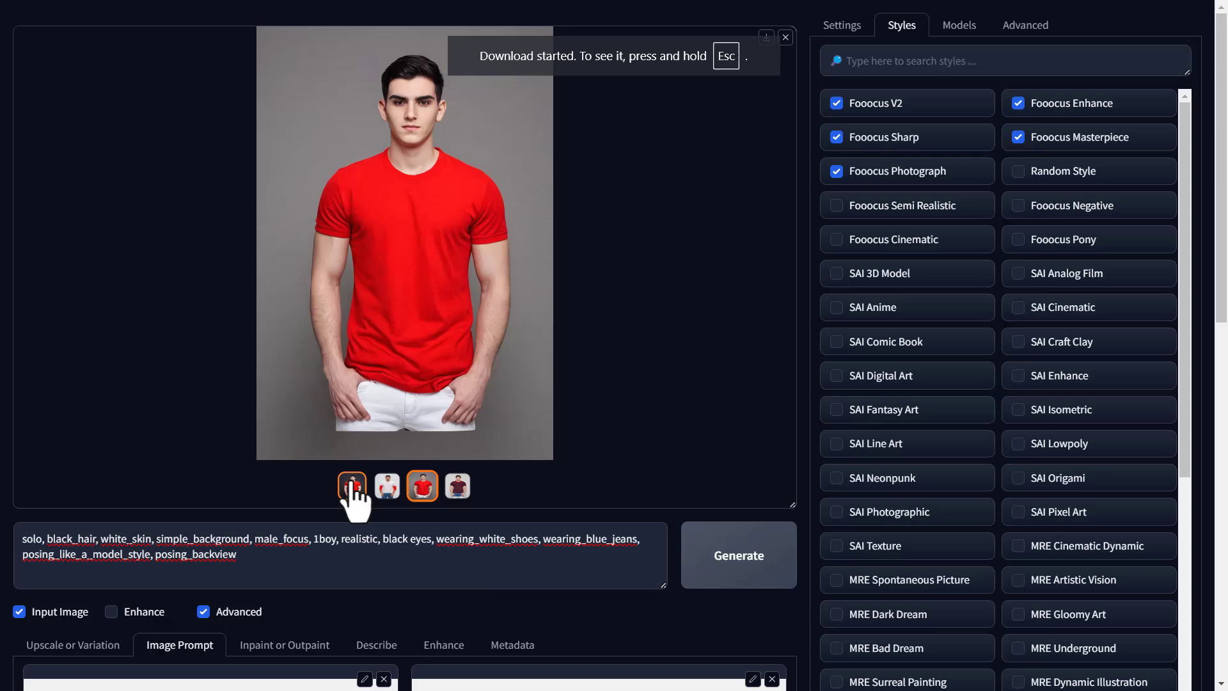
left_click(352, 486)
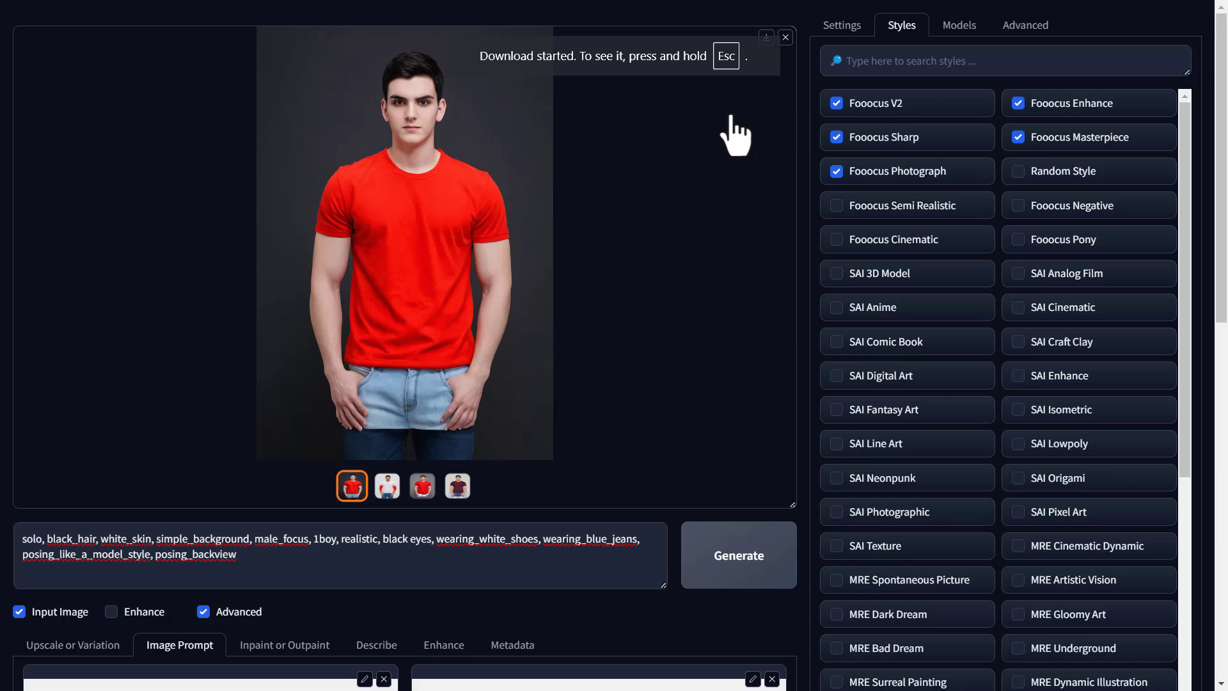
left_click(765, 37)
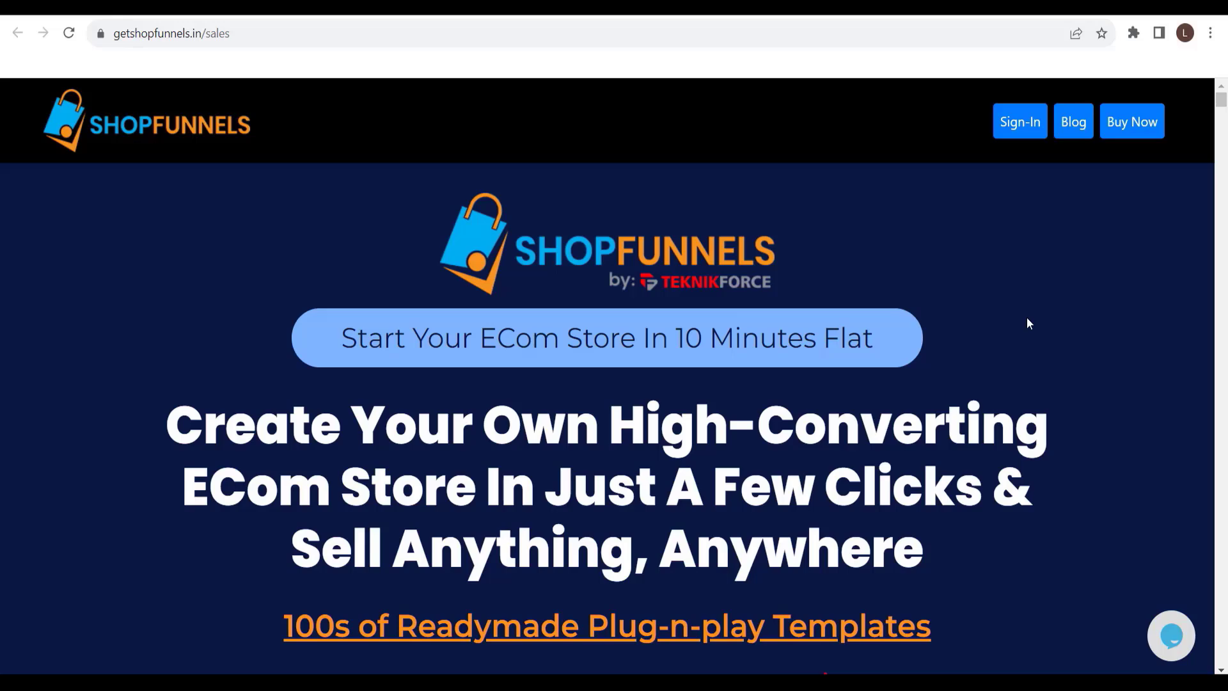
mouse_move(488, 118)
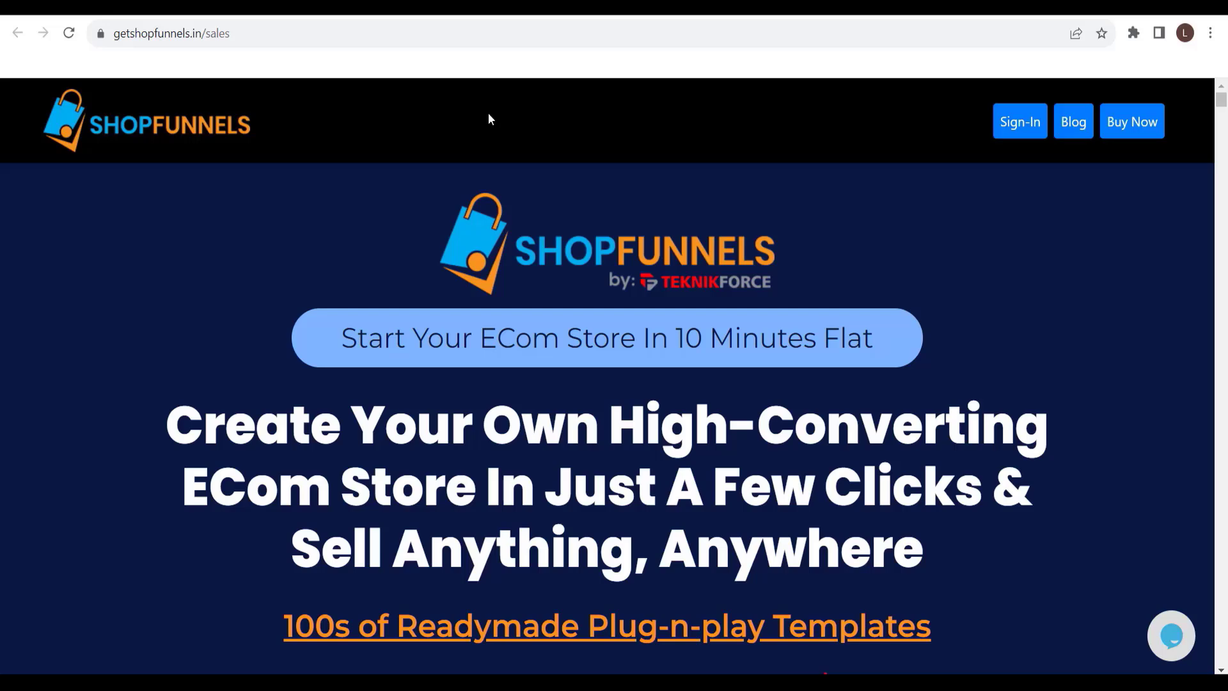
mouse_move(490, 119)
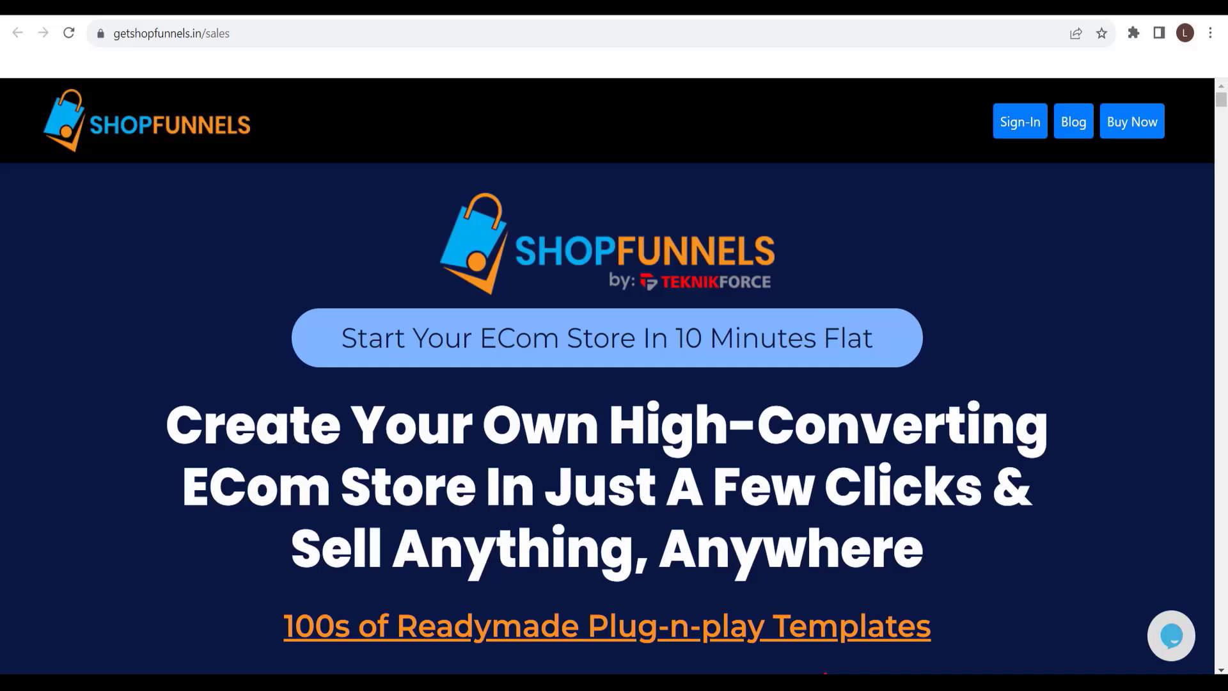
scroll("down", 3)
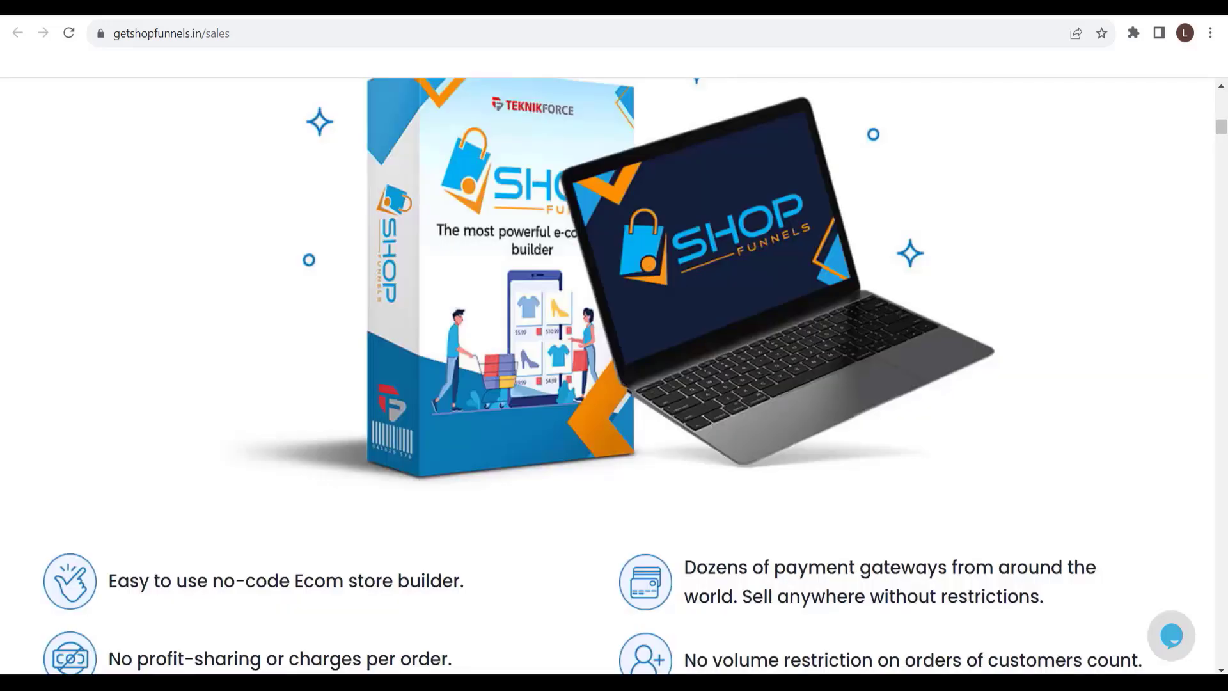
scroll("down", 3)
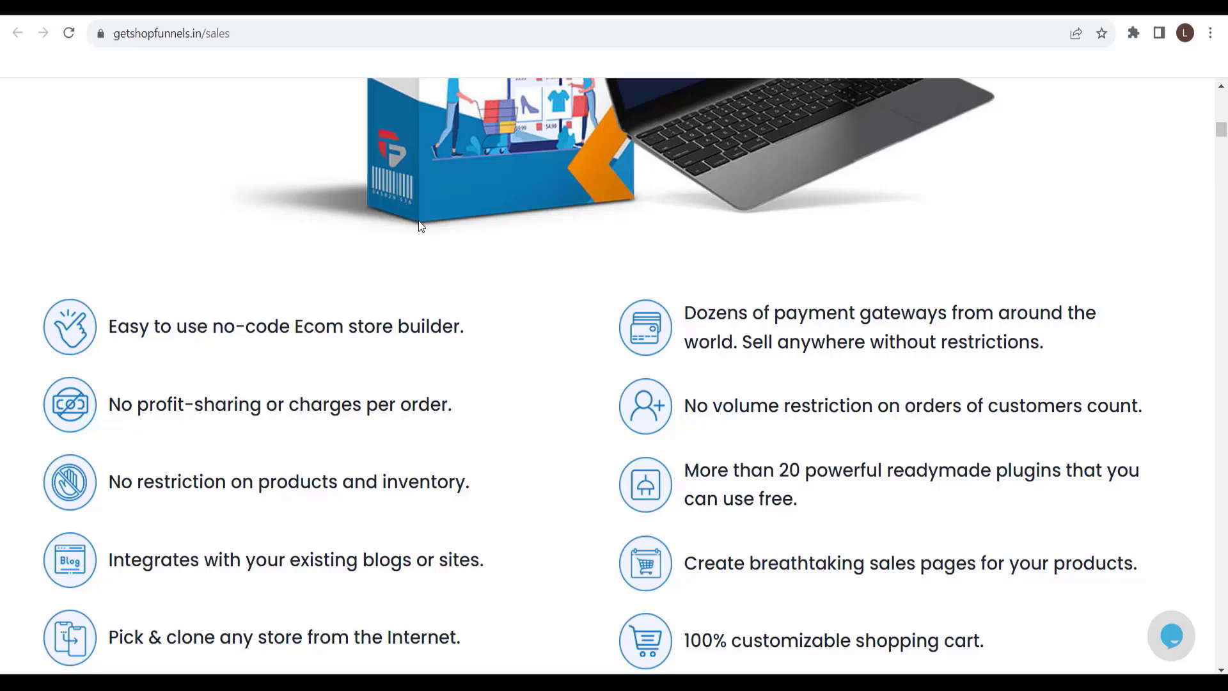
triple_click(279, 405)
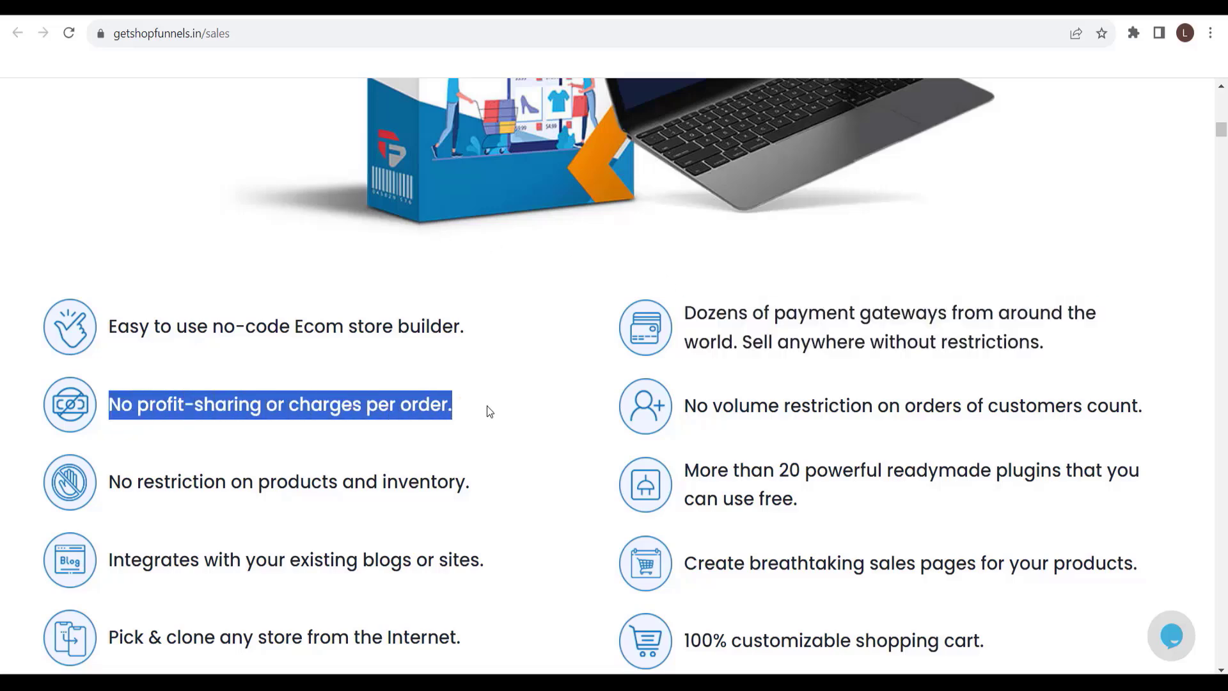
scroll("down", 3)
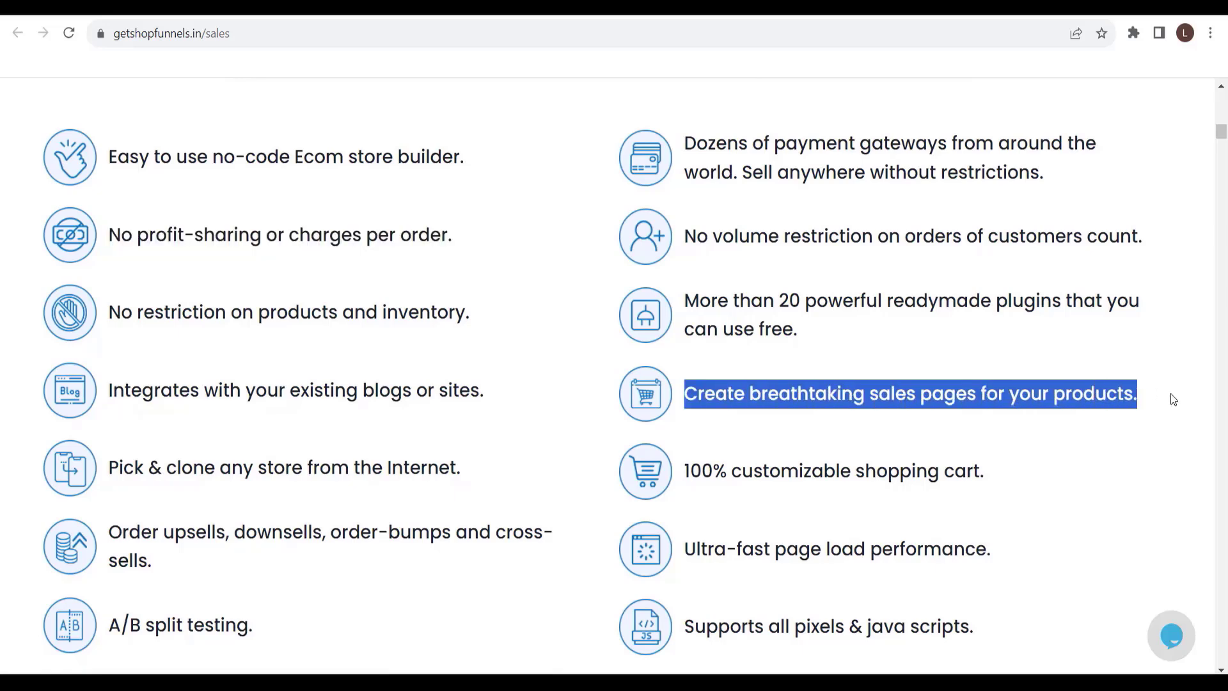
scroll("down", 3)
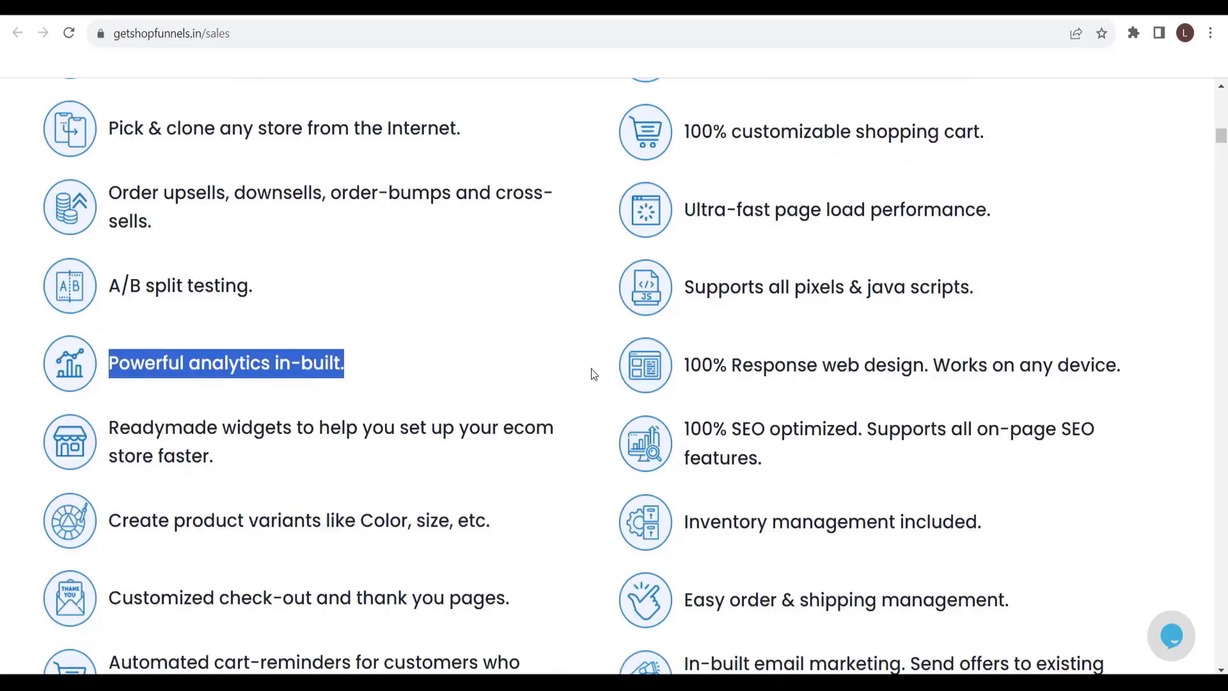
scroll("down", 3)
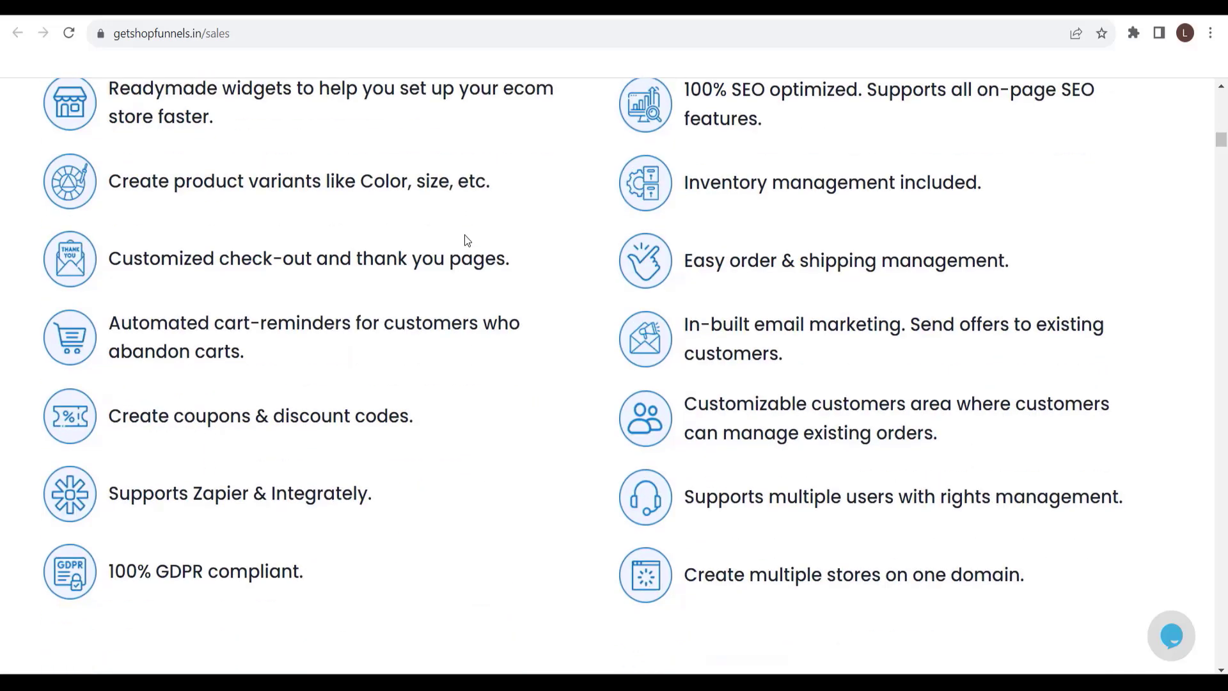
scroll("up", 3)
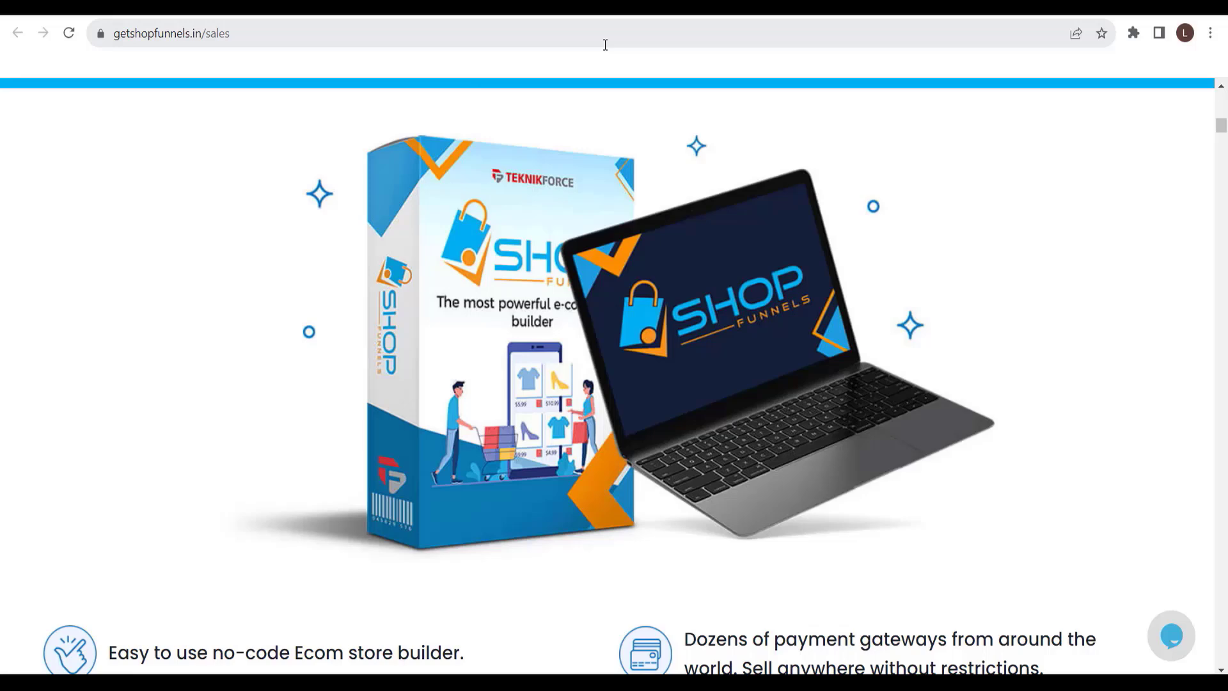
scroll("up", 3)
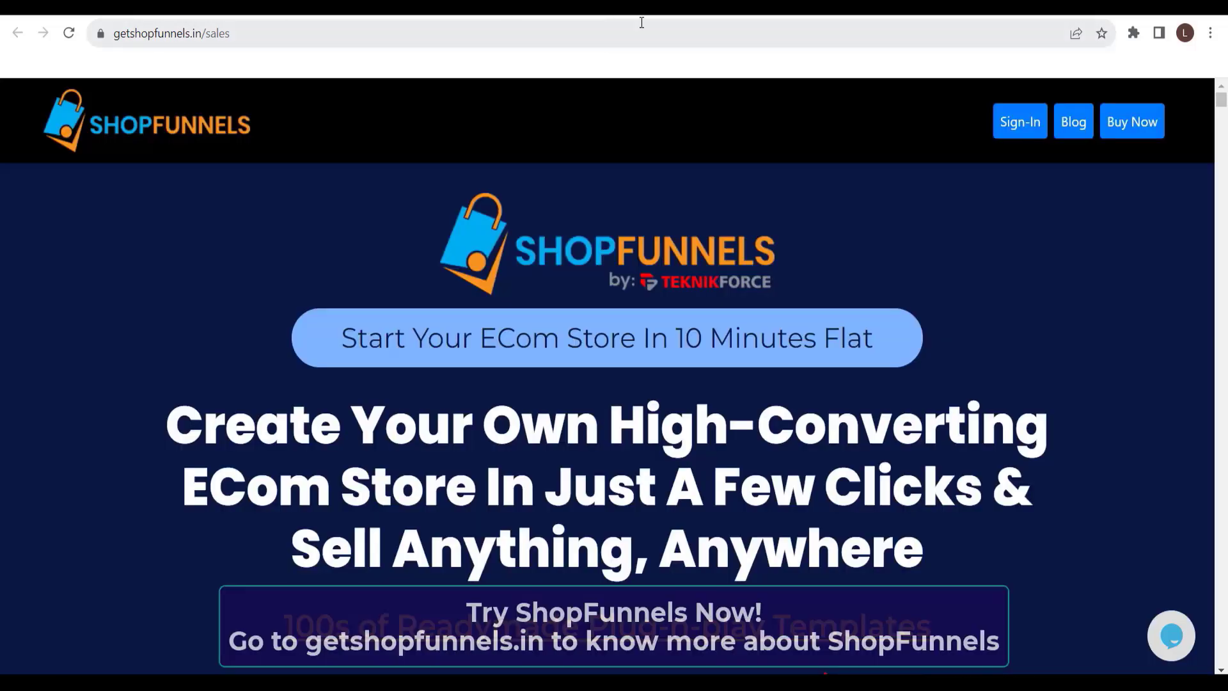